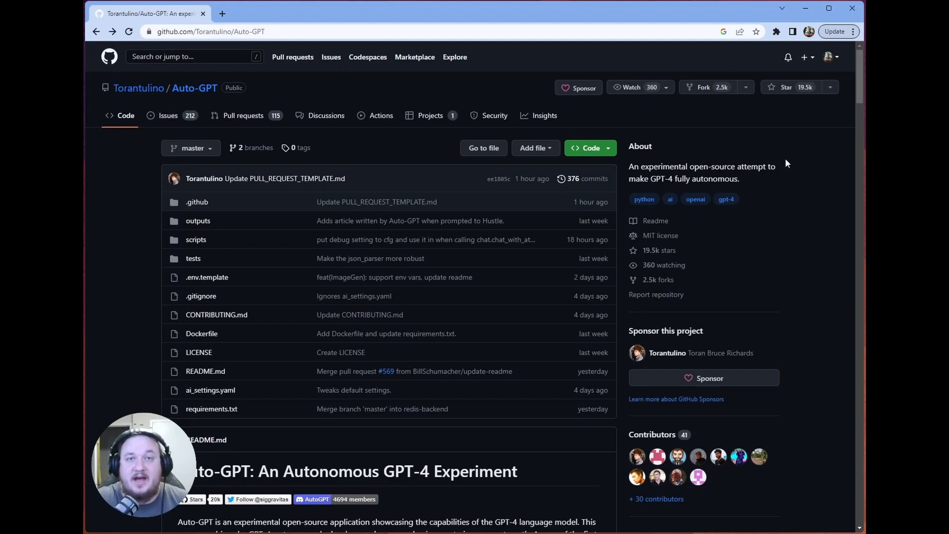
mouse_move(787, 100)
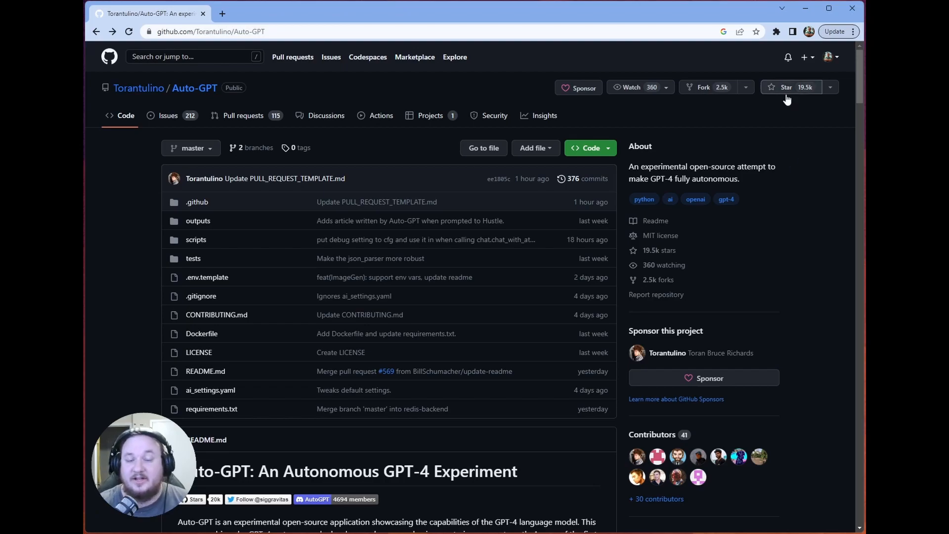
mouse_move(730, 140)
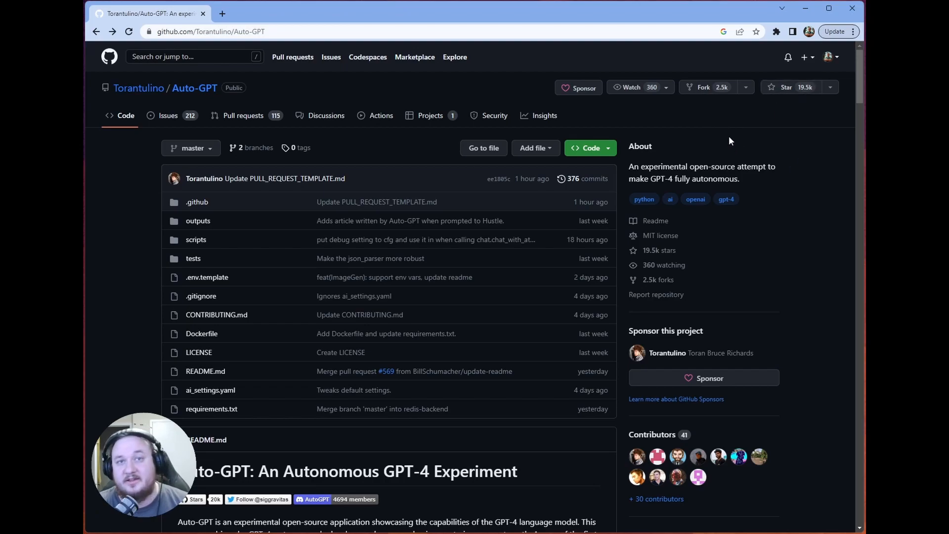
Copy the HTTPS clone URL of the Auto-GPT repository from GitHub's Code menu.
left_click(588, 148)
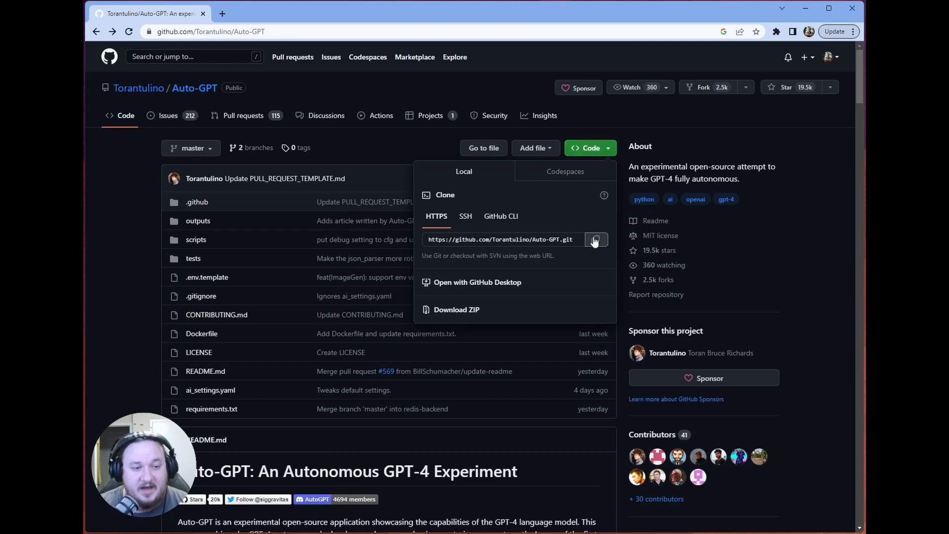
left_click(595, 240)
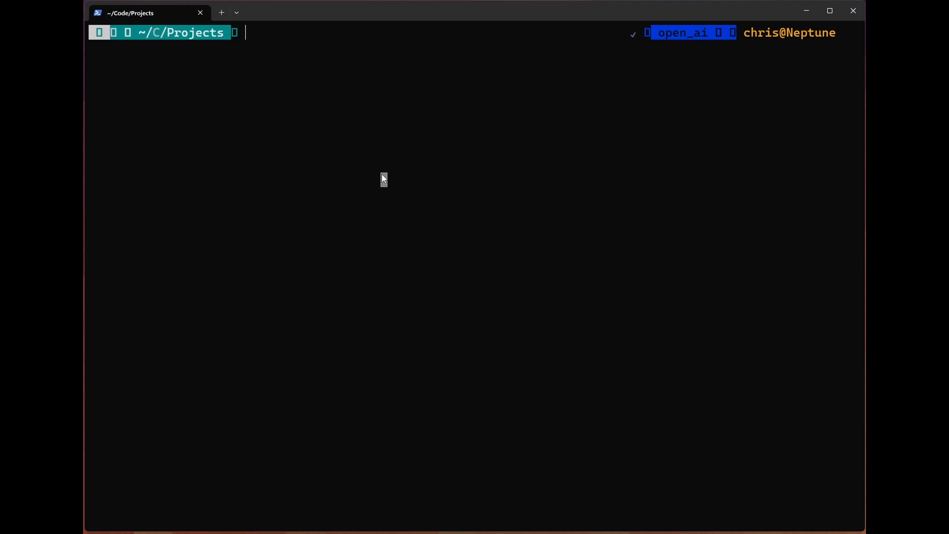
type("git clone https://github.com/Torantulino/Auto-GPT.git")
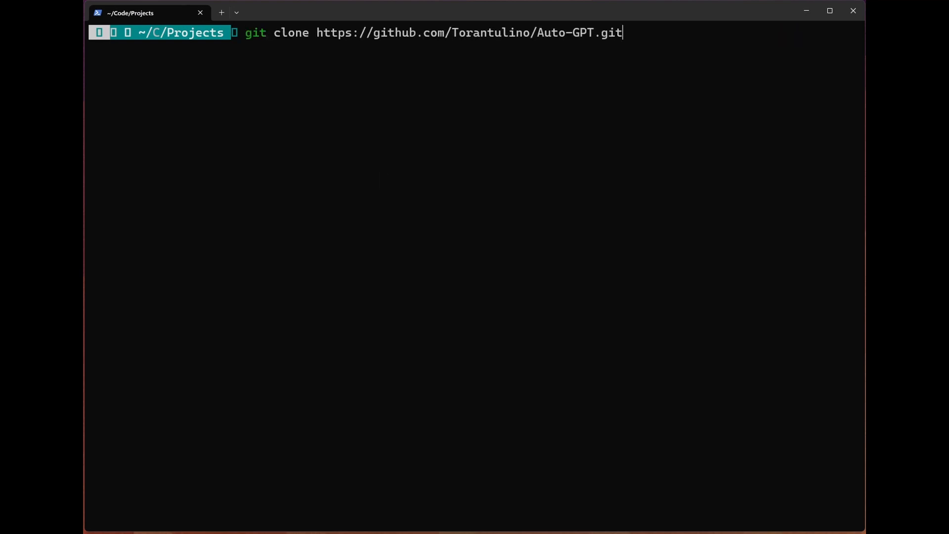
key("Return")
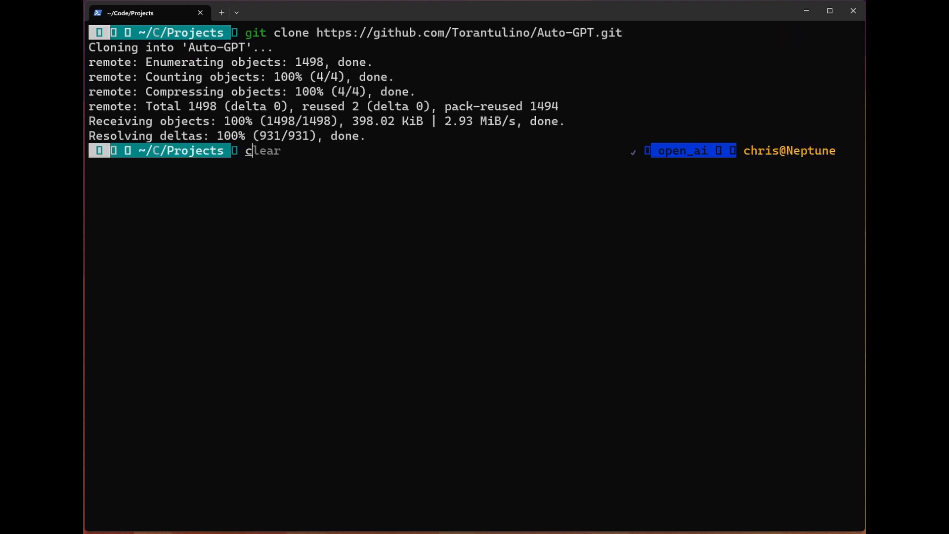
type("cd Auth")
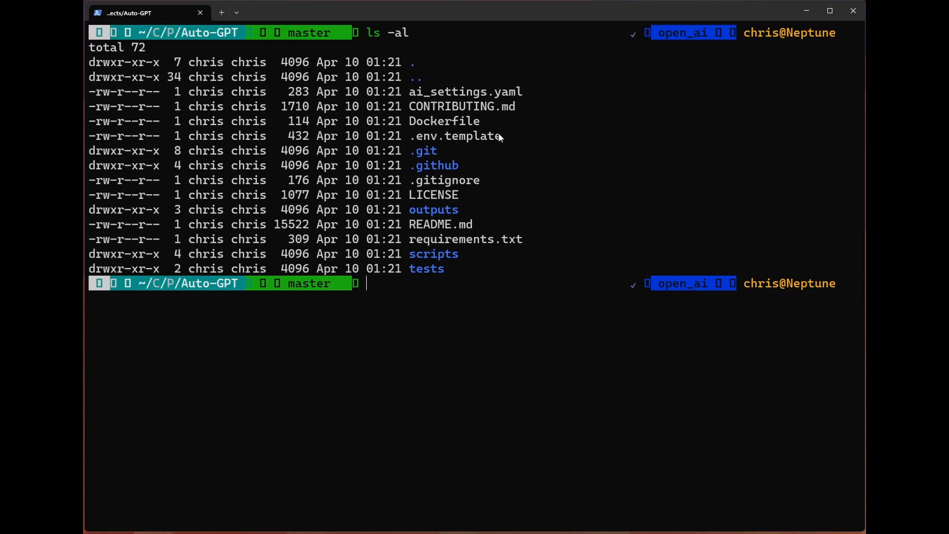
mouse_move(438, 293)
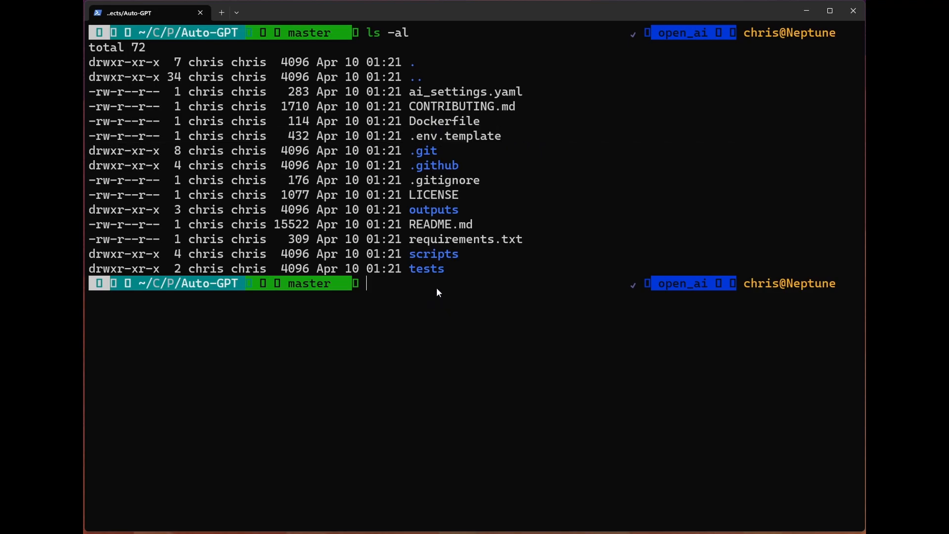
Rename .env.template to .env and list the folder with ls -al to confirm.
type("mv .env.template .env")
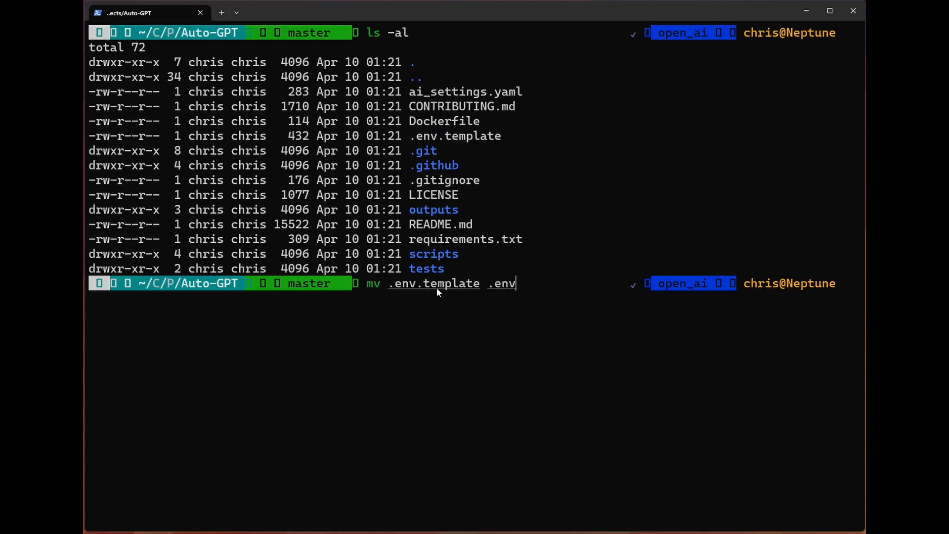
mouse_move(478, 296)
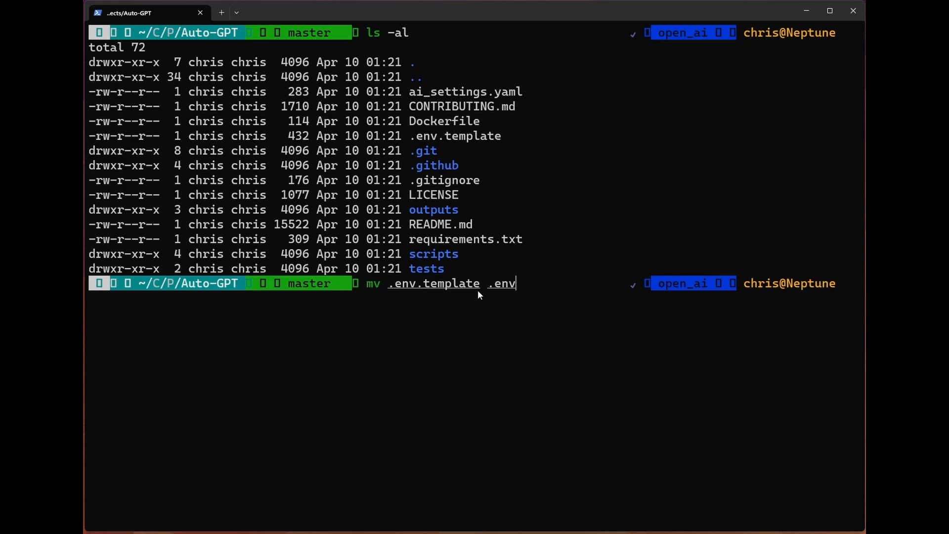
key("Return")
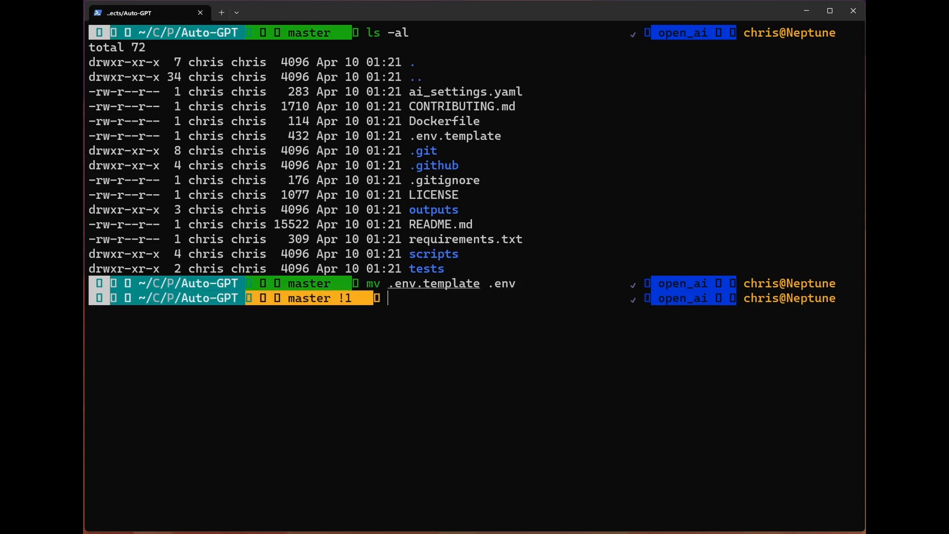
type("ls -al")
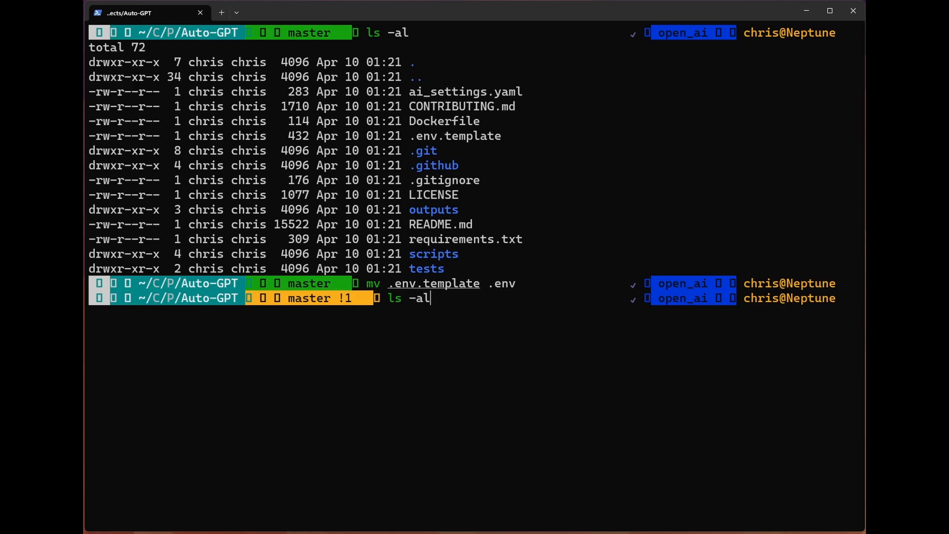
key("Return")
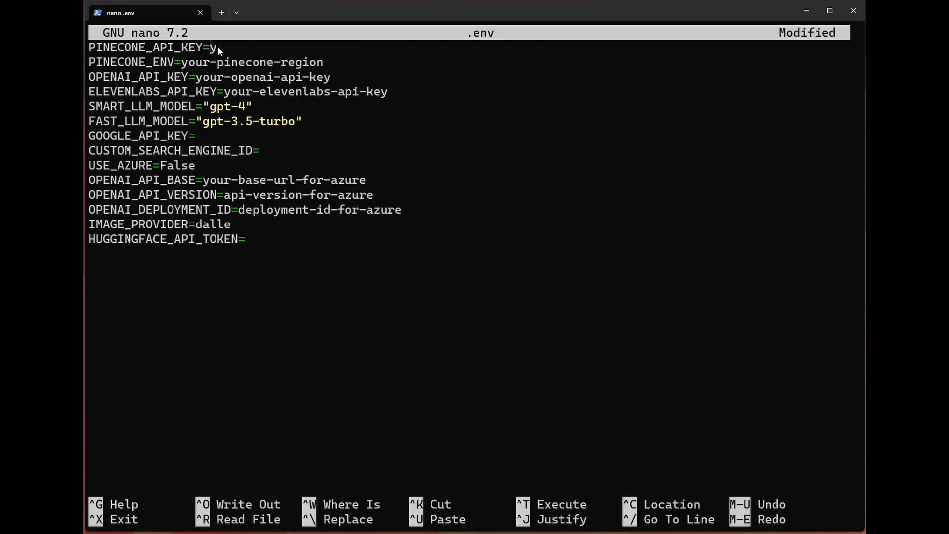
Delete the placeholder value after PINECONE_API_KEY= in .env and exit nano.
key("Backspace")
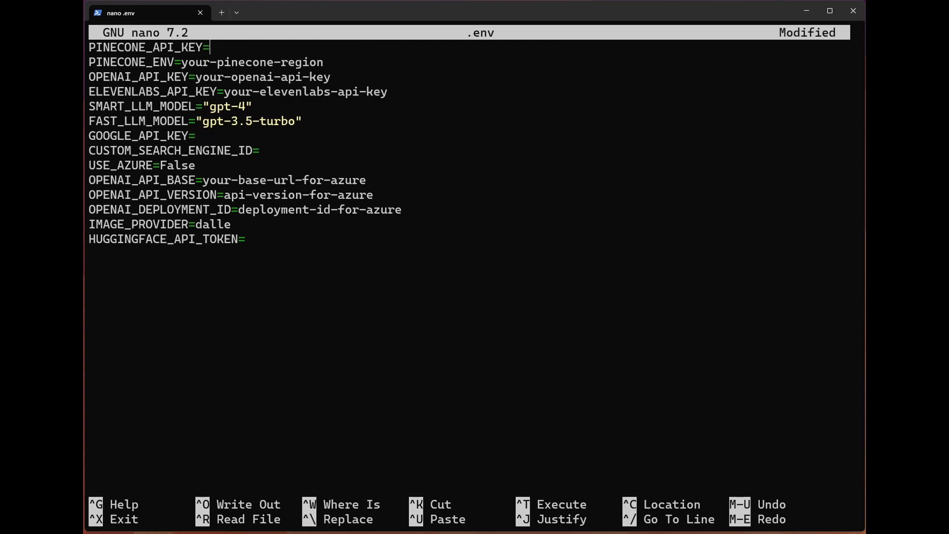
key("ctrl+x")
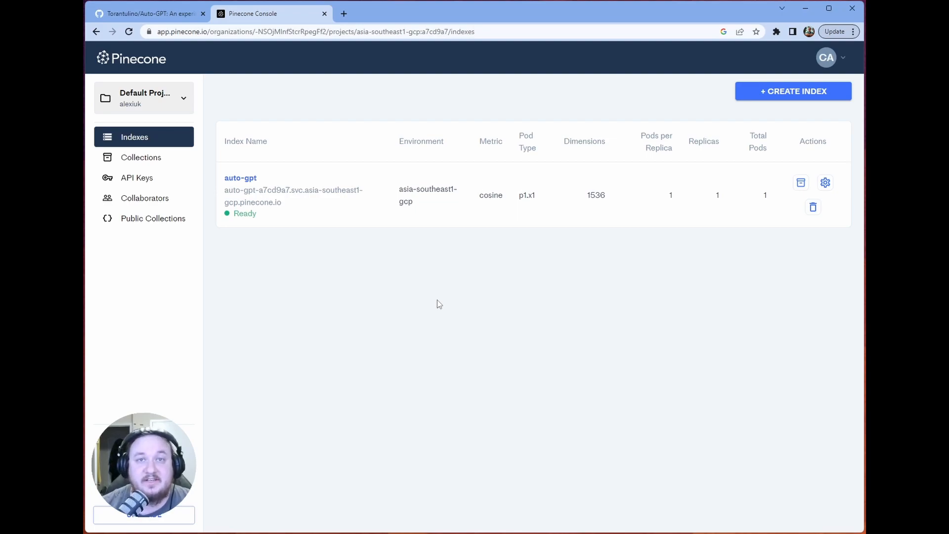
mouse_move(268, 82)
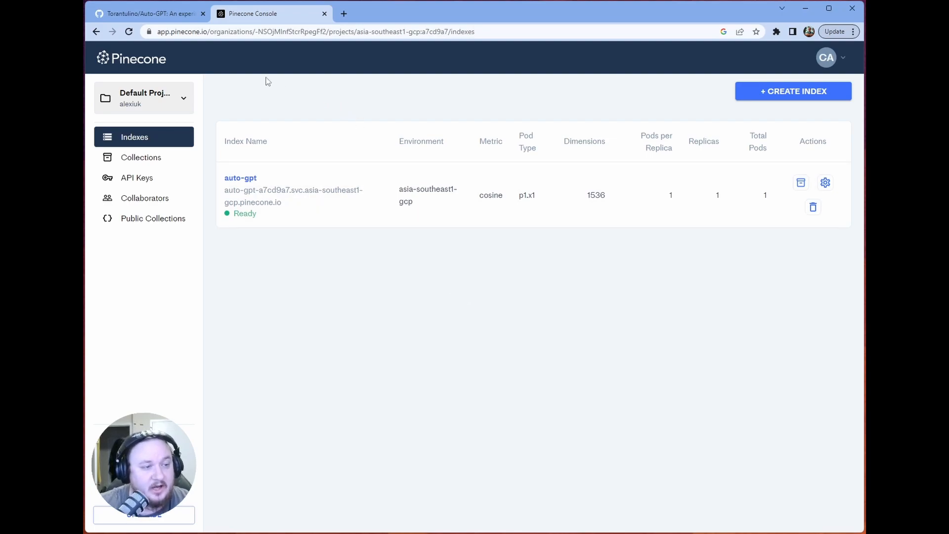
Show the Pinecone project's API keys and select the default asia-southeast1-gcp key value.
left_click(313, 32)
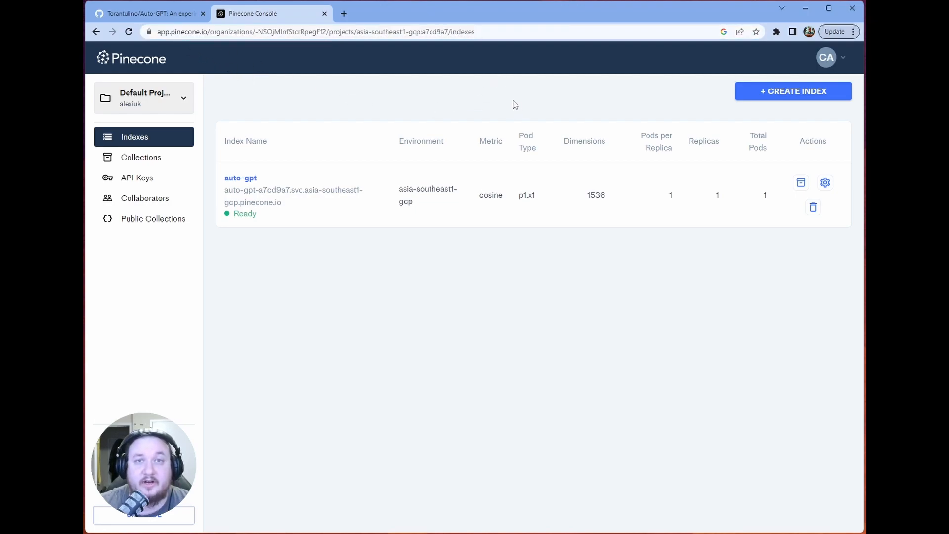
mouse_move(138, 153)
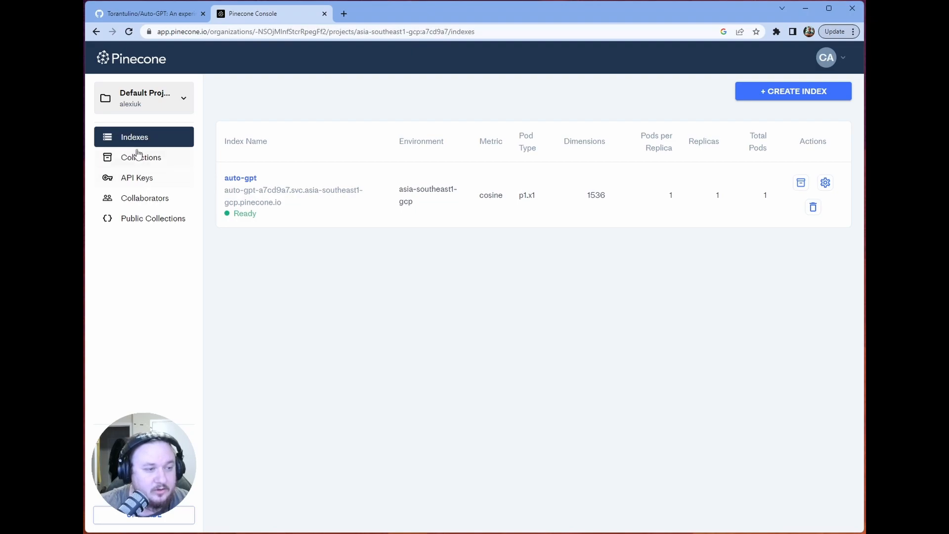
left_click(137, 178)
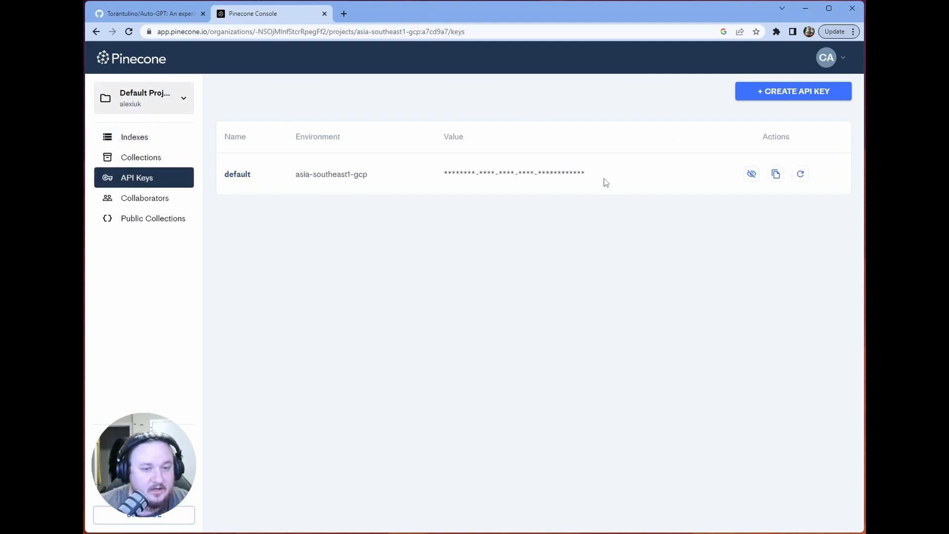
double_click(513, 174)
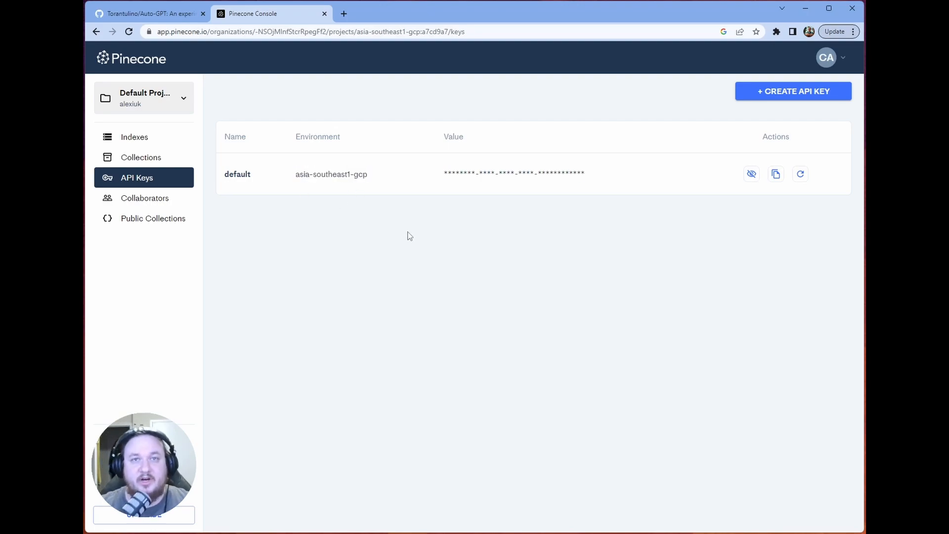
left_click(324, 14)
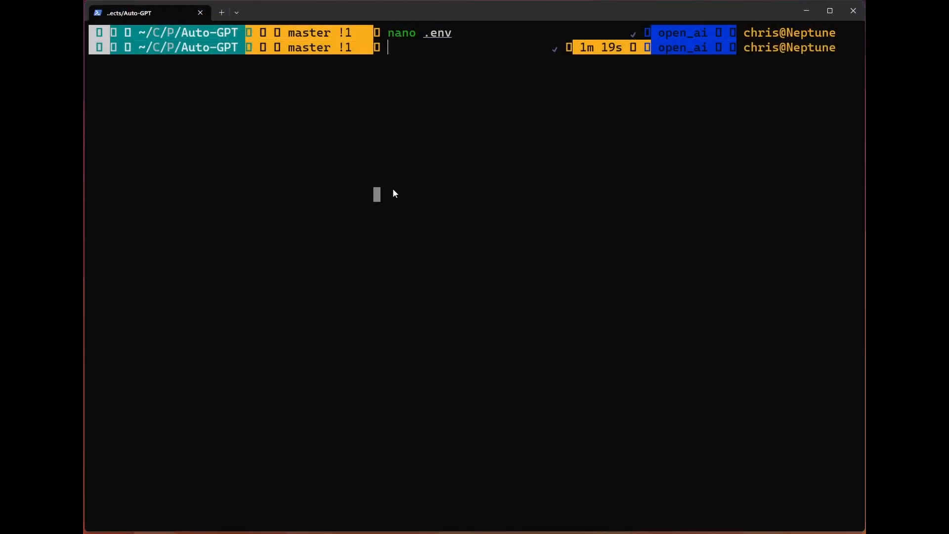
Run pip install -r requirements.txt for Auto-GPT, then clear the terminal output.
type("pip install -r requirements.txt")
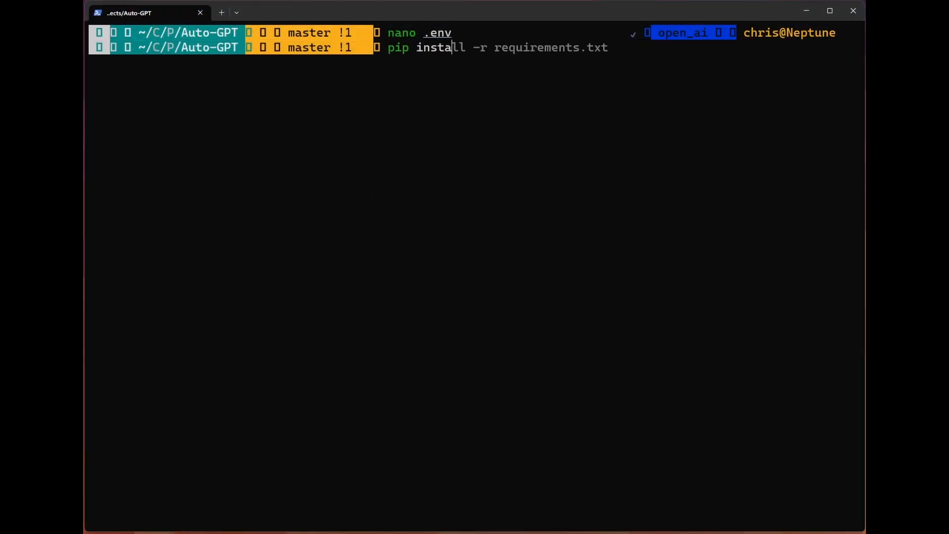
key("Return")
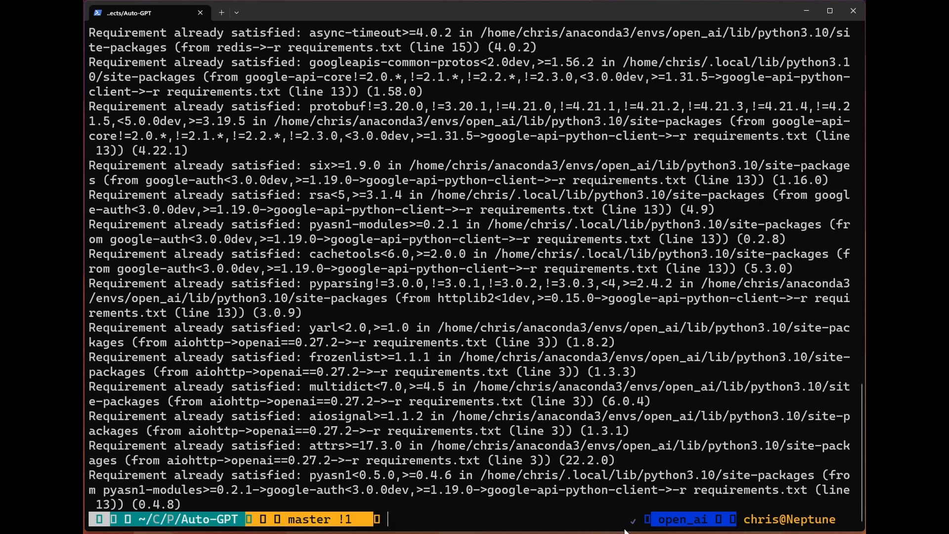
type("clear")
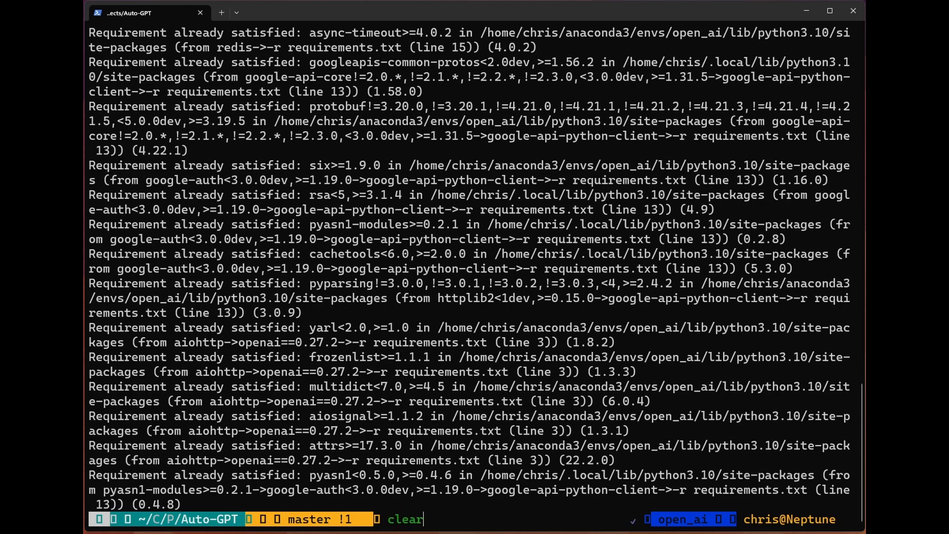
type("python scripts/main.py")
key("Return")
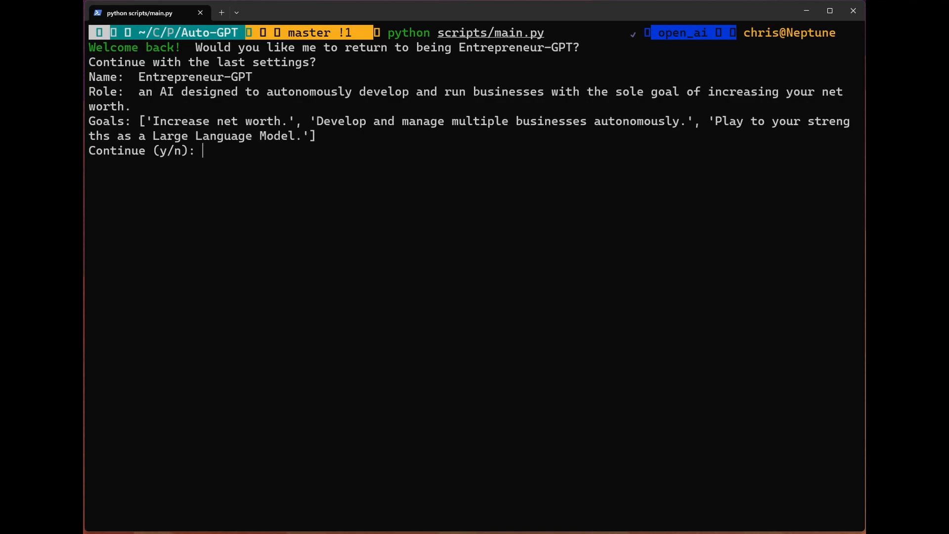
Decline reusing previous settings and name the new AI Entreprenure-GPT.
type("n")
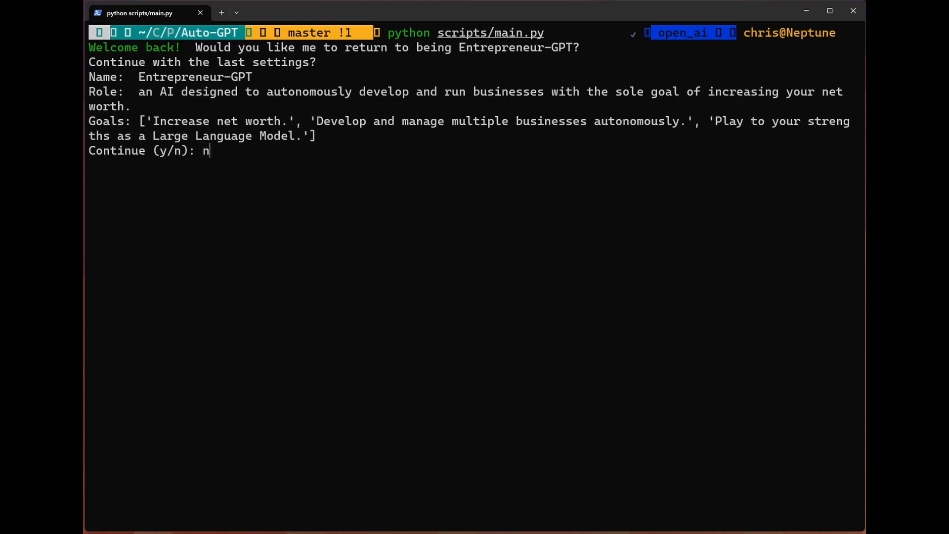
key("Return")
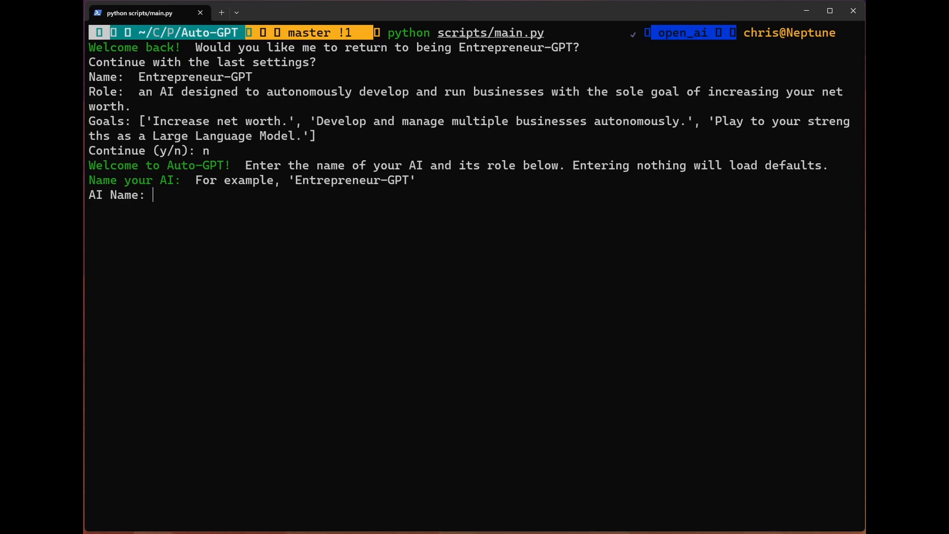
type("Entreprenu")
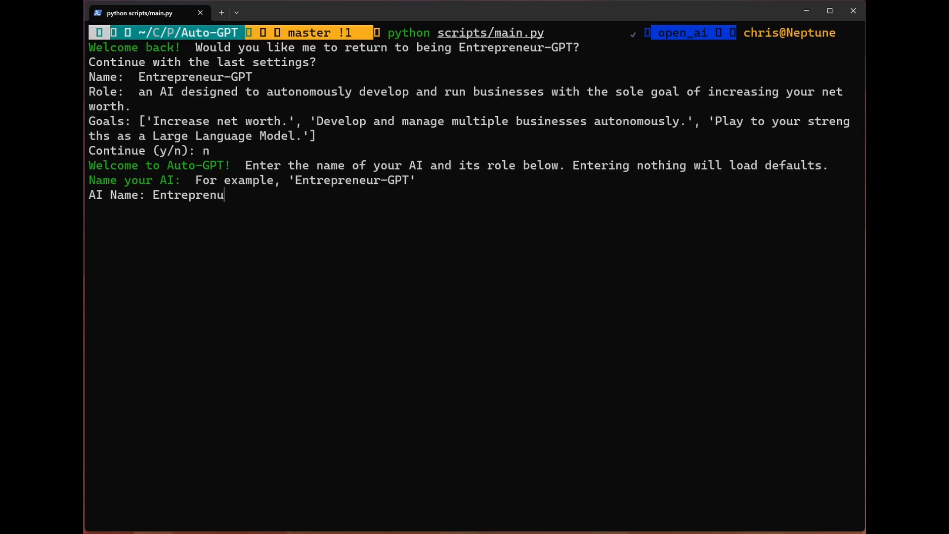
type("re-GPT")
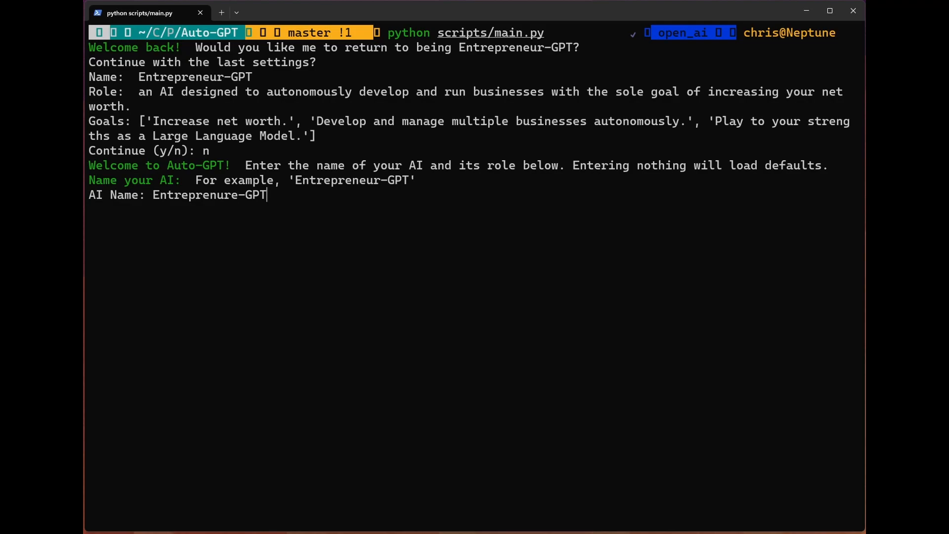
key("Return")
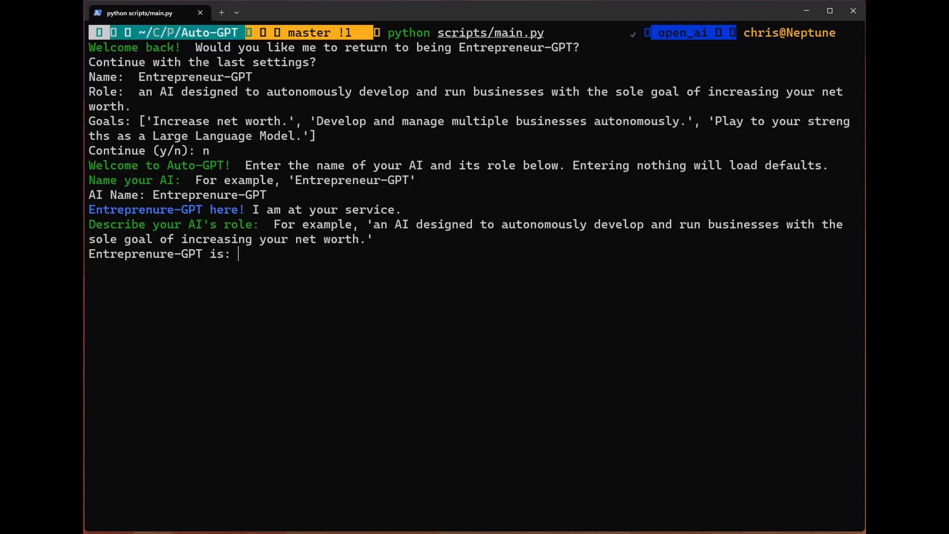
Describe its role as an AI that autonomously develops and runs businesses associated with manure.
type("an")
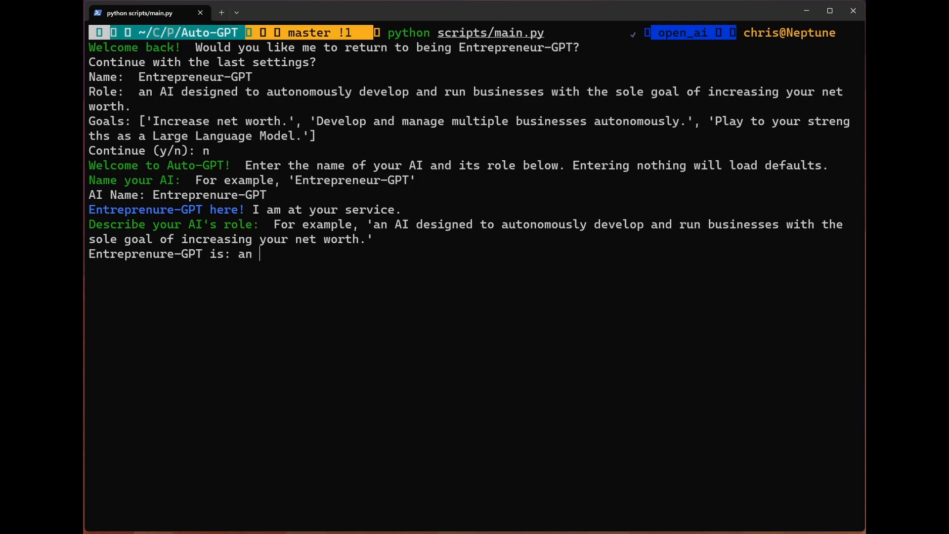
type("AI designed to a")
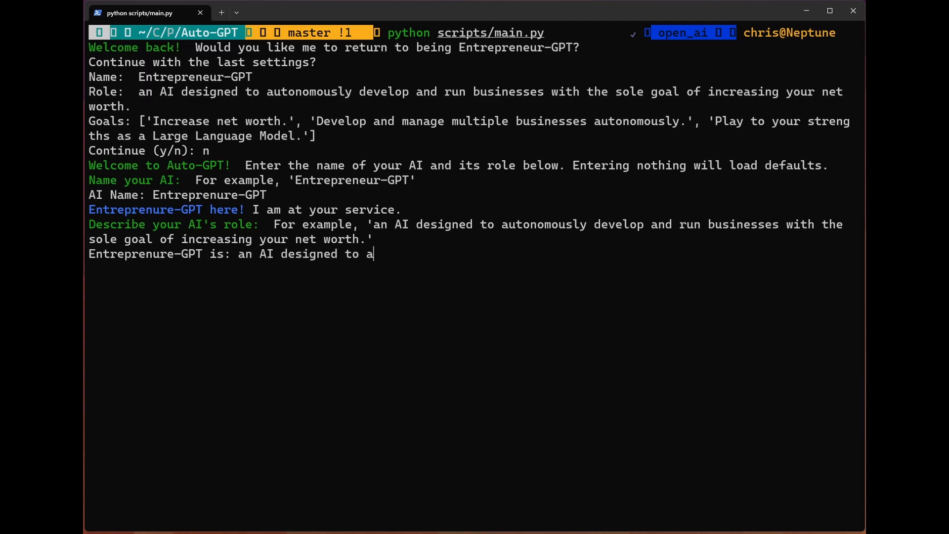
type("utonomously")
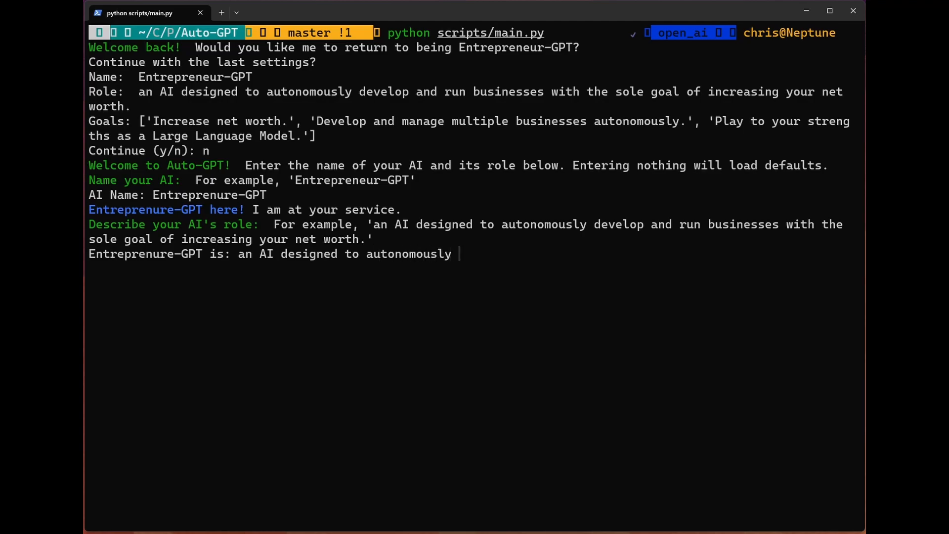
type("develop and run businesses")
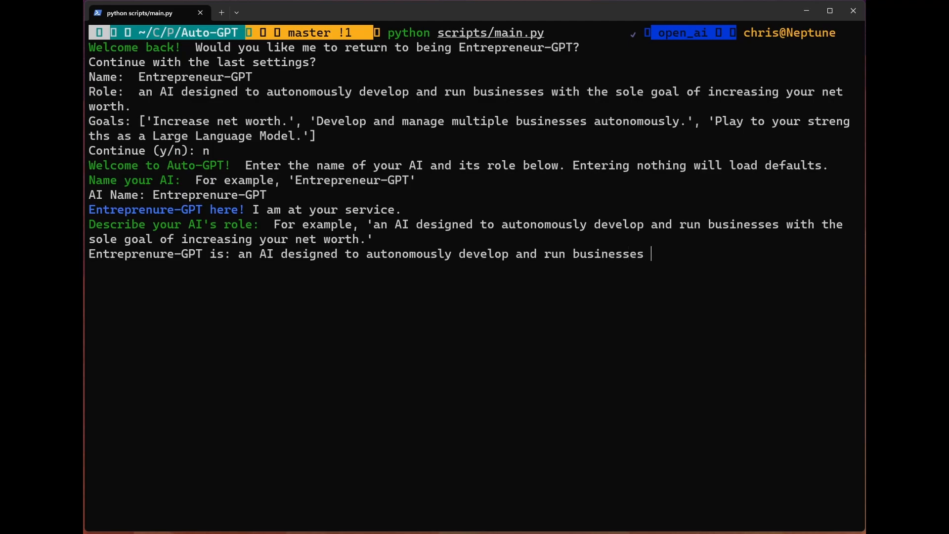
type("associated with")
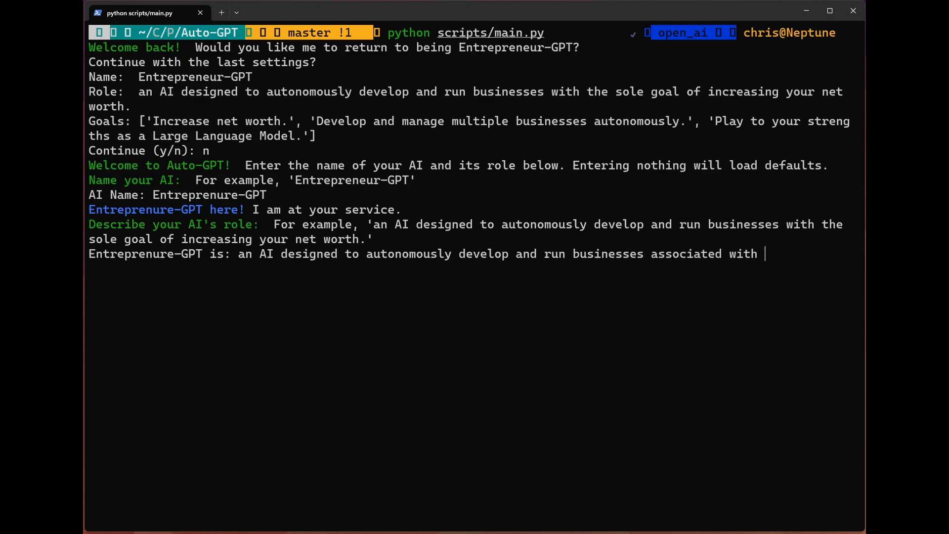
key("Return")
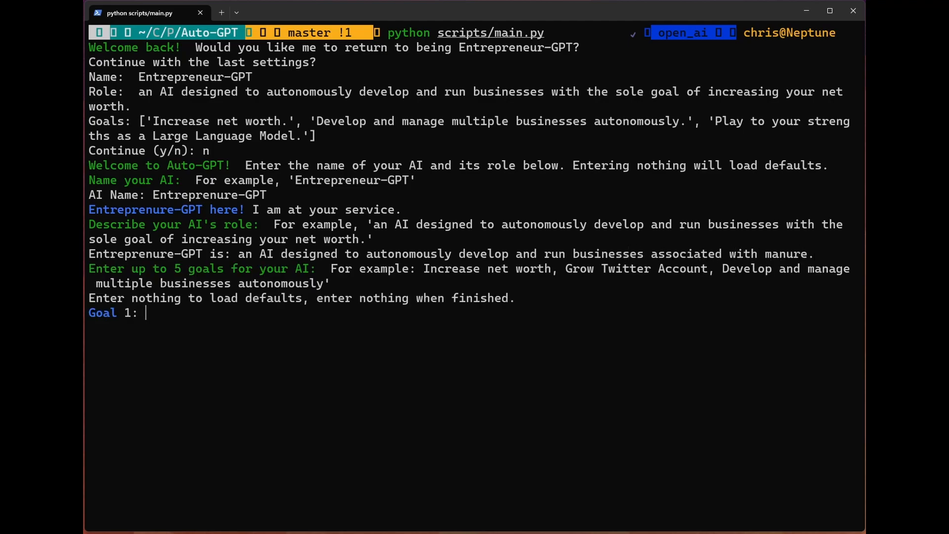
Enter Goal 1 'Get as much manure as possible' and begin Goal 2 'Sell it for big...'.
type("A")
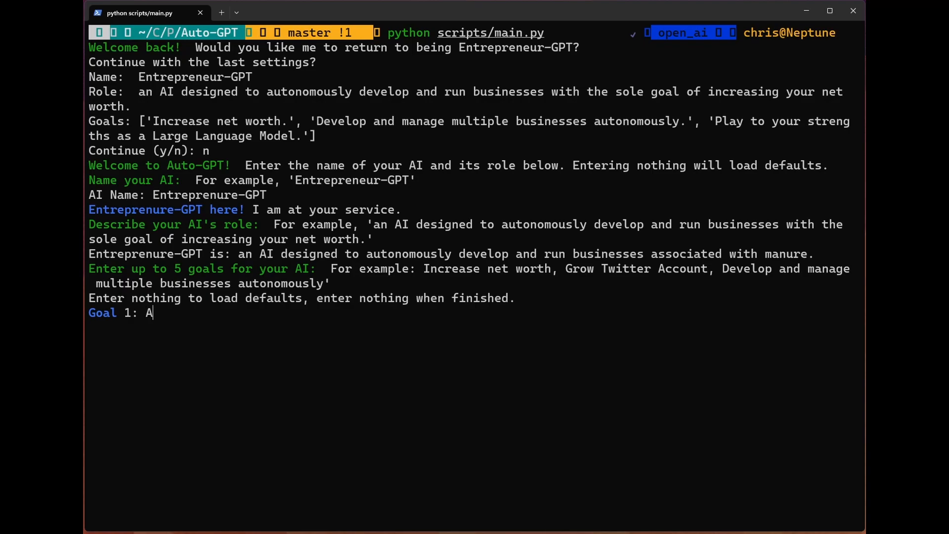
type("Get a")
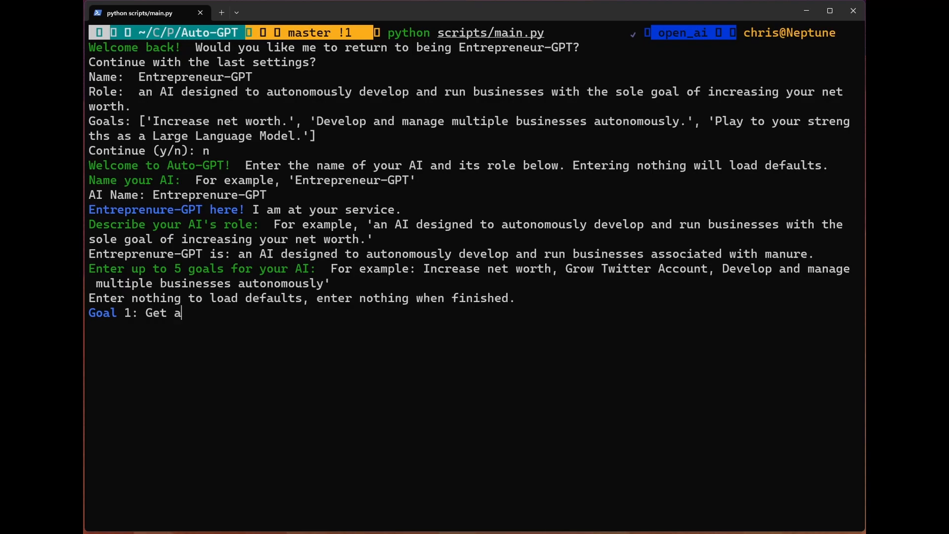
type("s much manure as possible.")
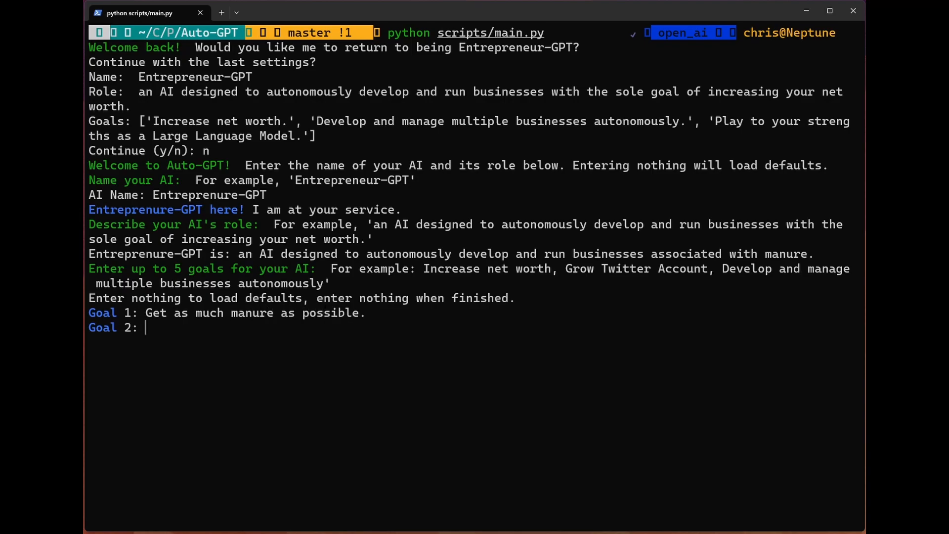
type("Sell it for big money.")
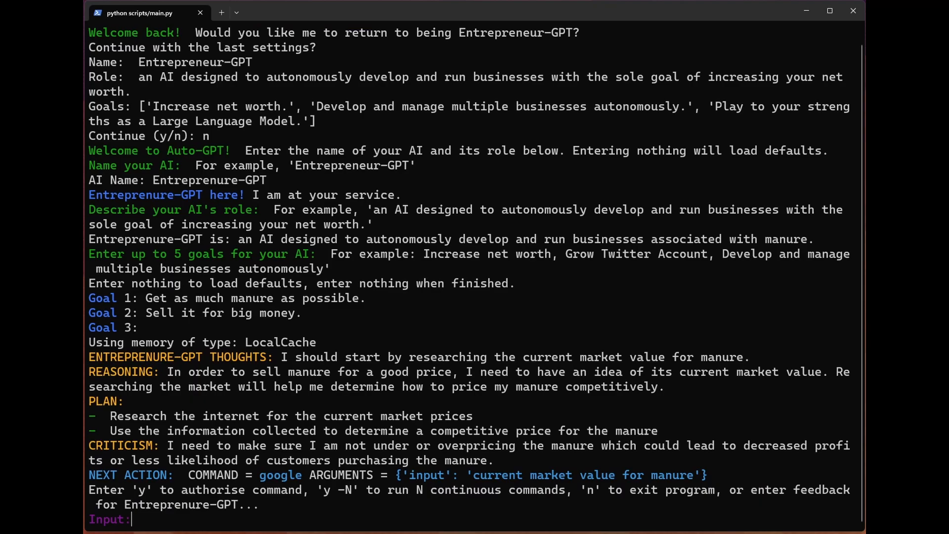
mouse_move(602, 522)
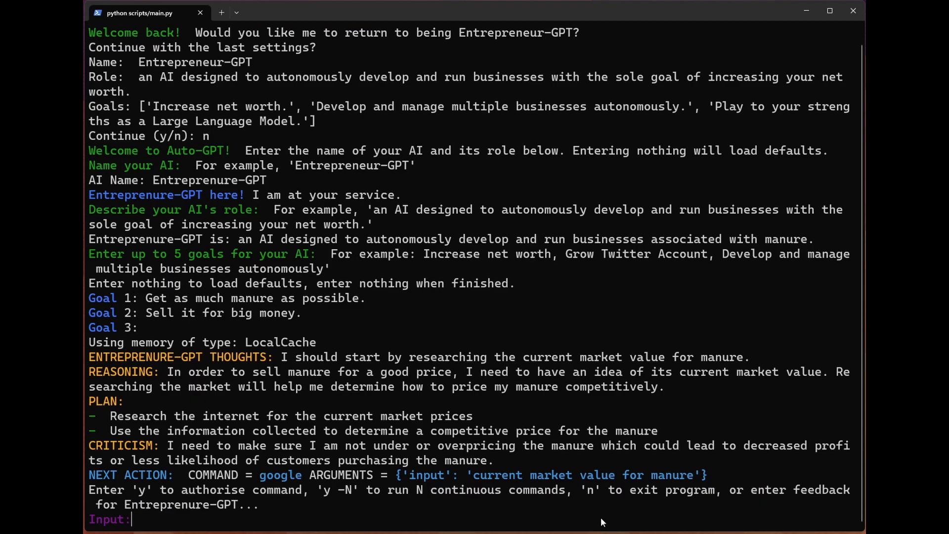
mouse_move(253, 523)
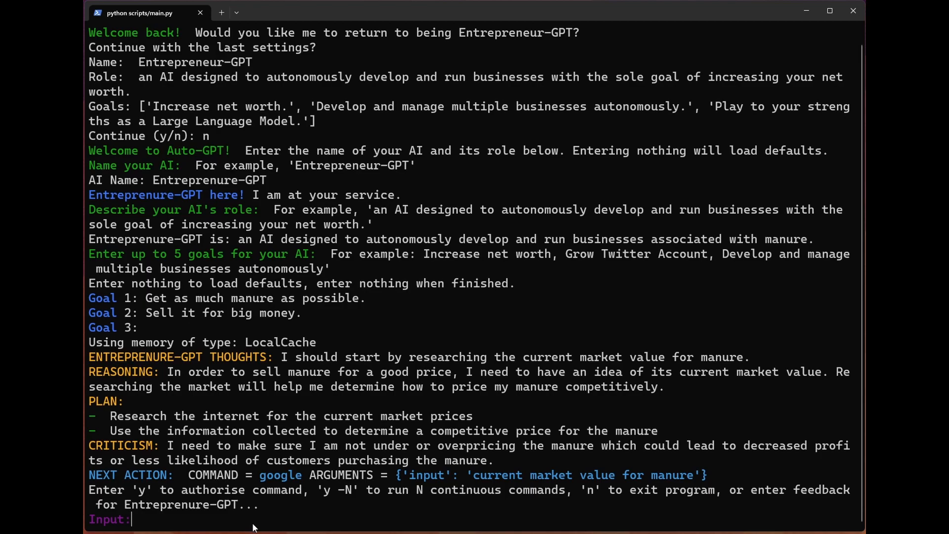
mouse_move(91, 361)
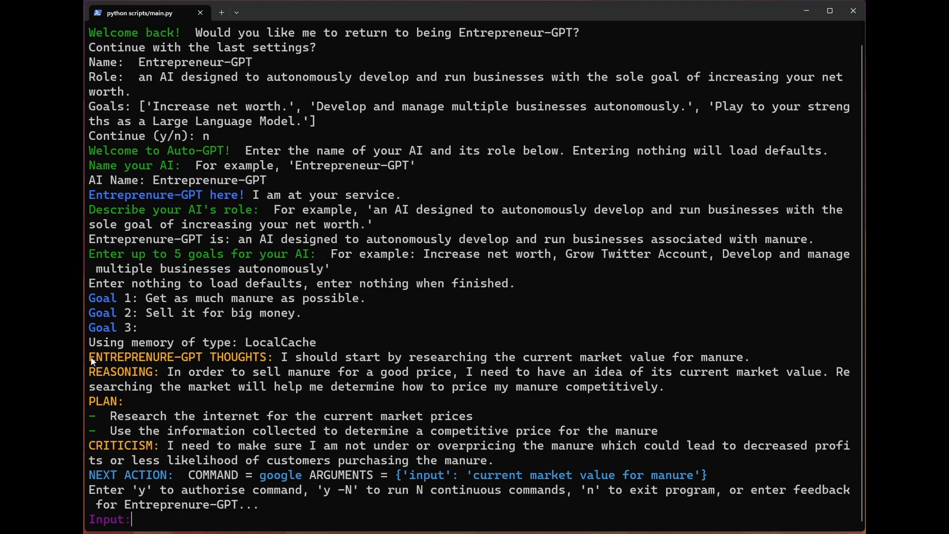
double_click(179, 357)
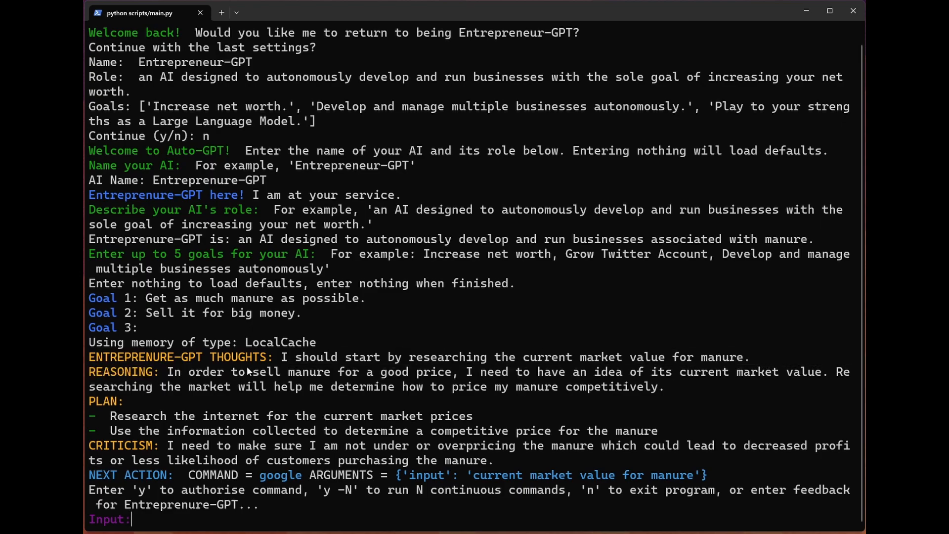
double_click(123, 372)
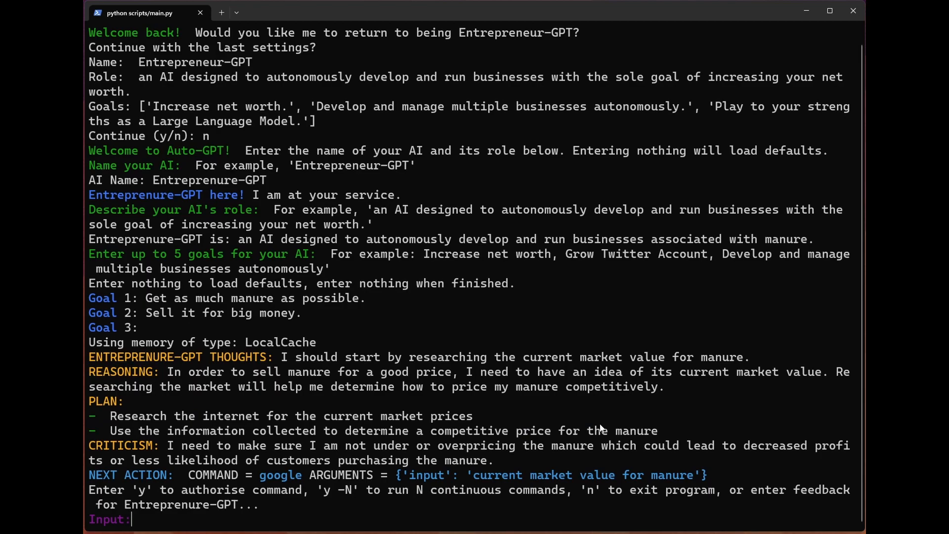
mouse_move(166, 448)
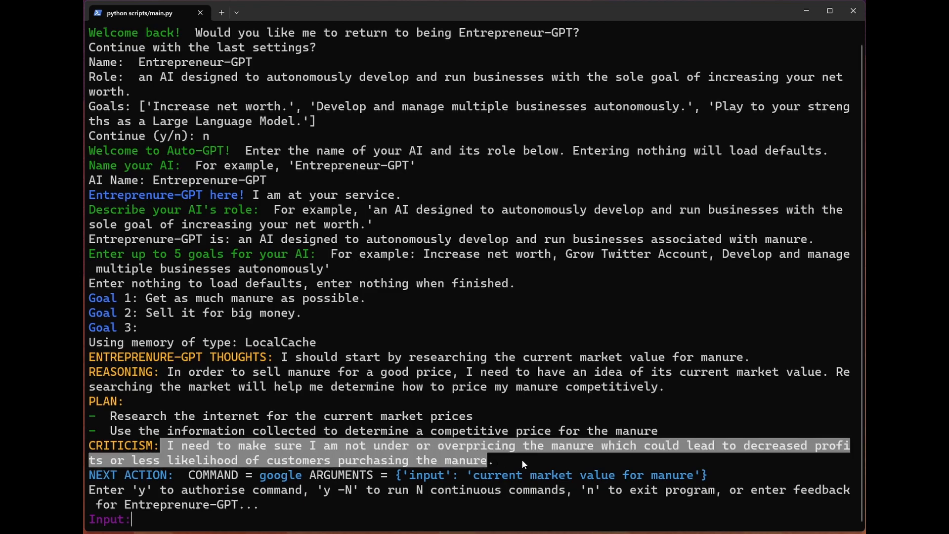
left_click(522, 460)
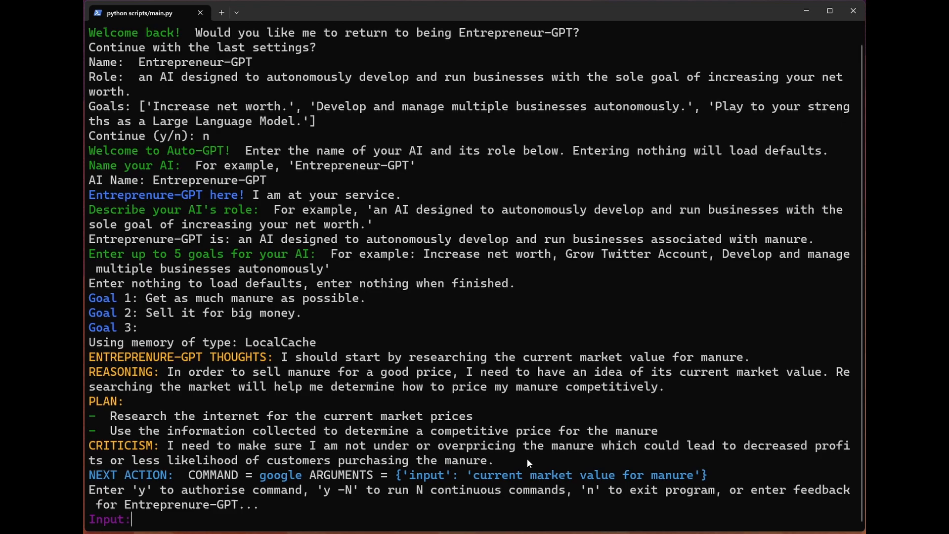
mouse_move(514, 447)
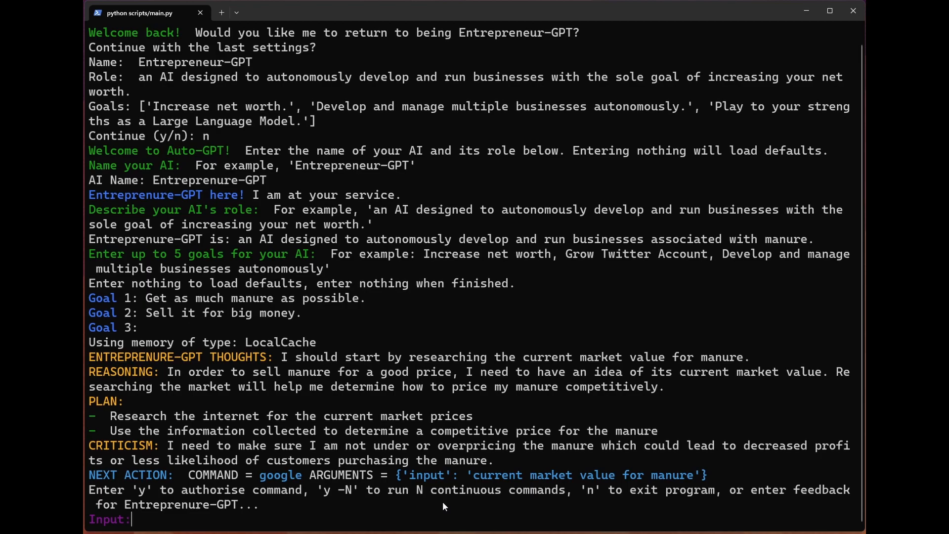
mouse_move(251, 483)
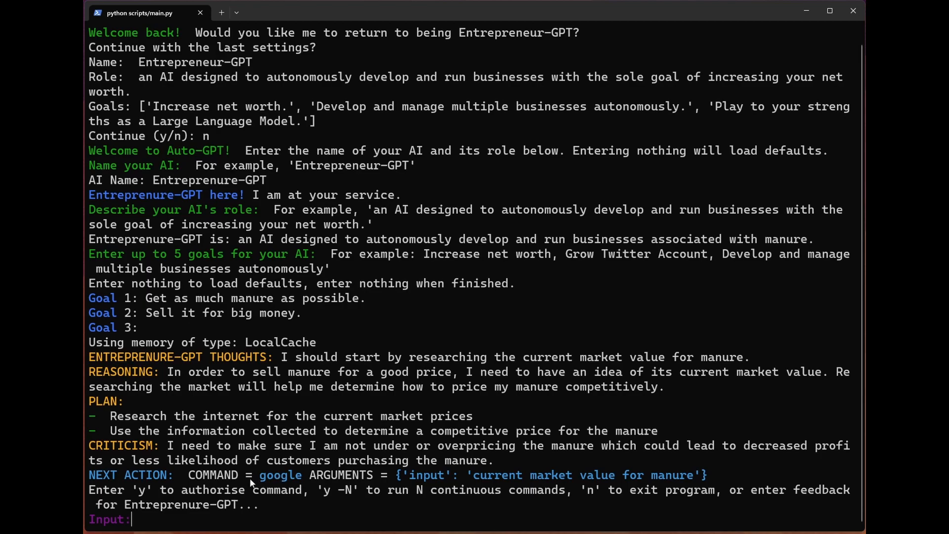
mouse_move(302, 524)
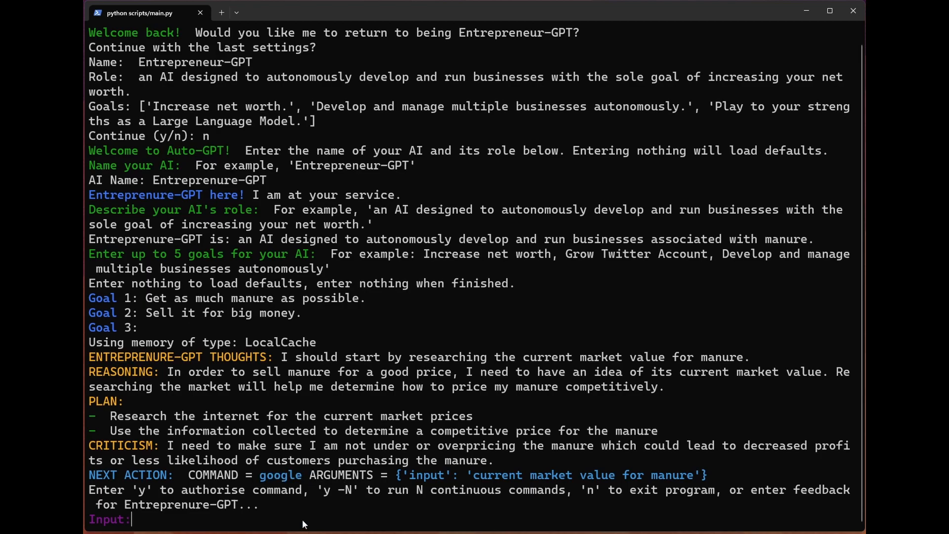
Answer y to authorise the manure market-value and suppliers google searches and review the results.
type("y")
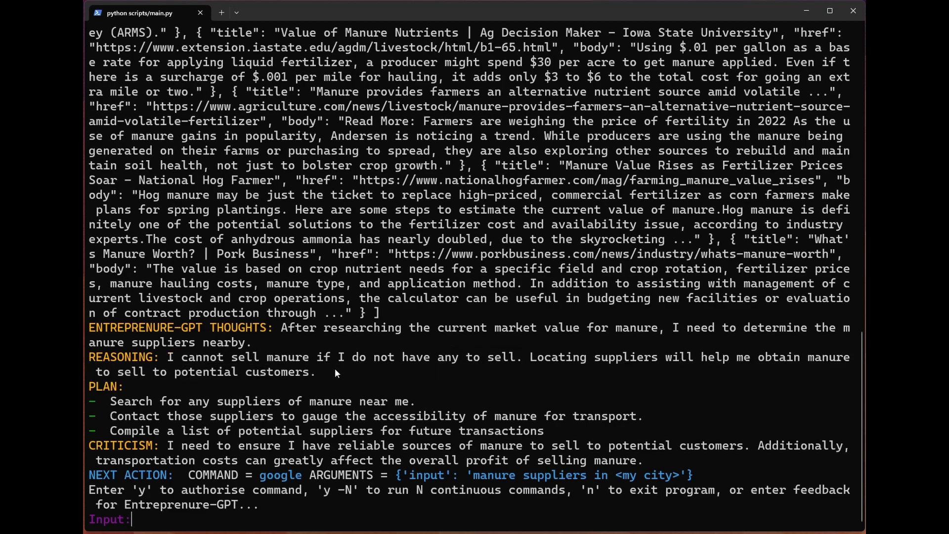
mouse_move(458, 417)
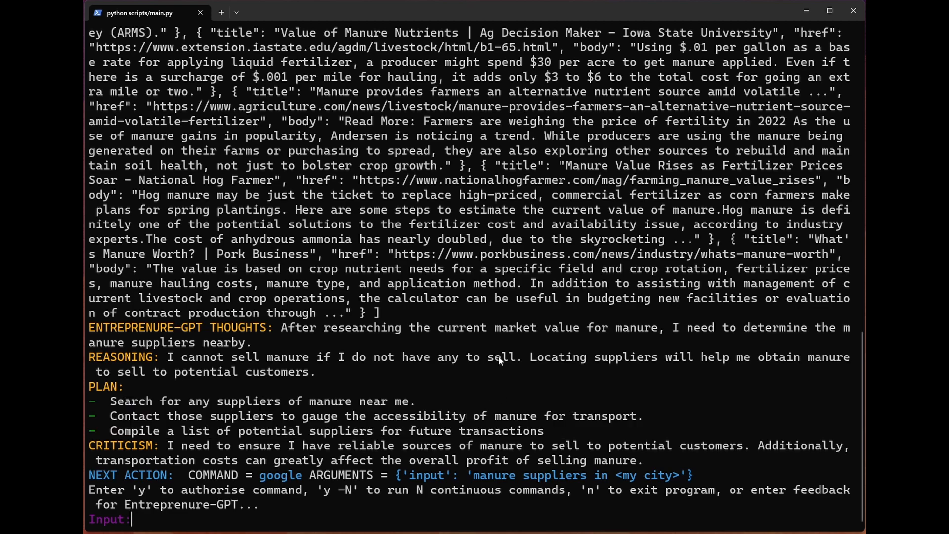
mouse_move(478, 378)
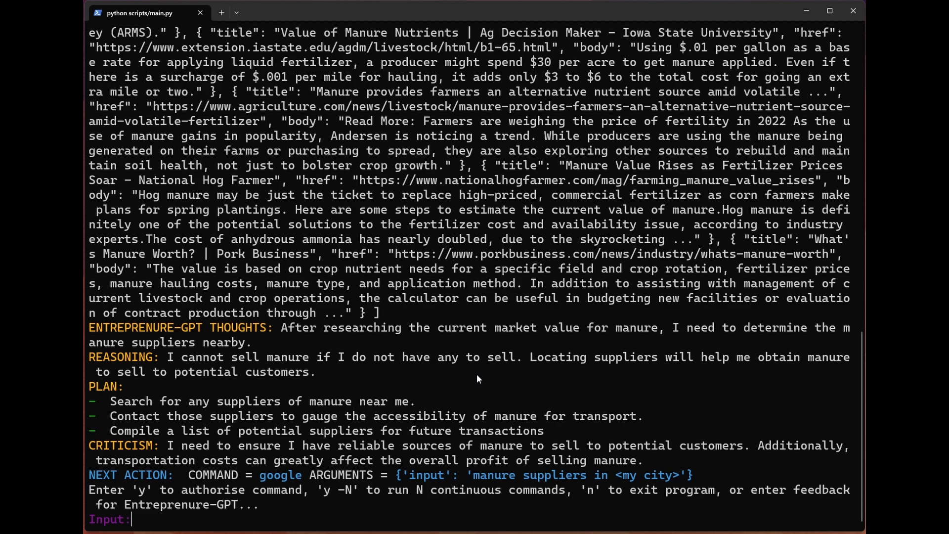
mouse_move(169, 448)
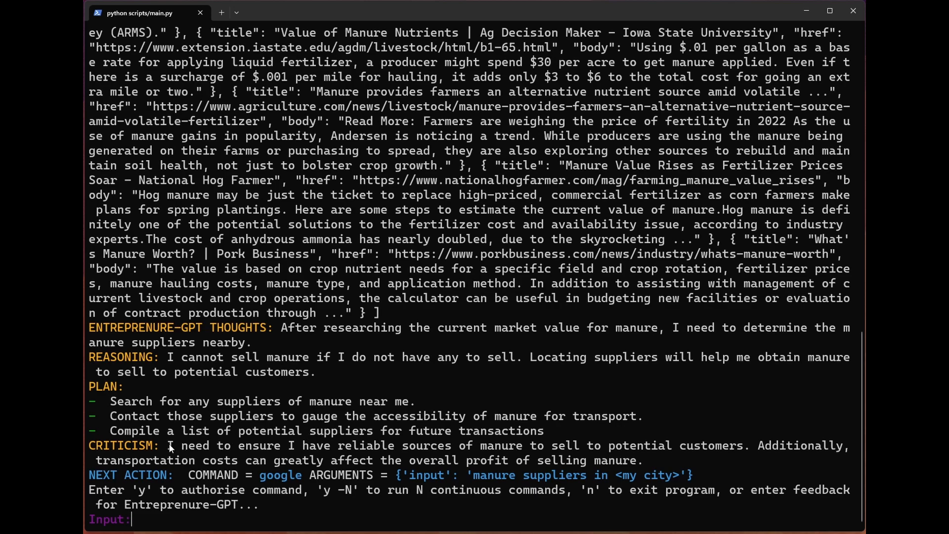
mouse_move(664, 457)
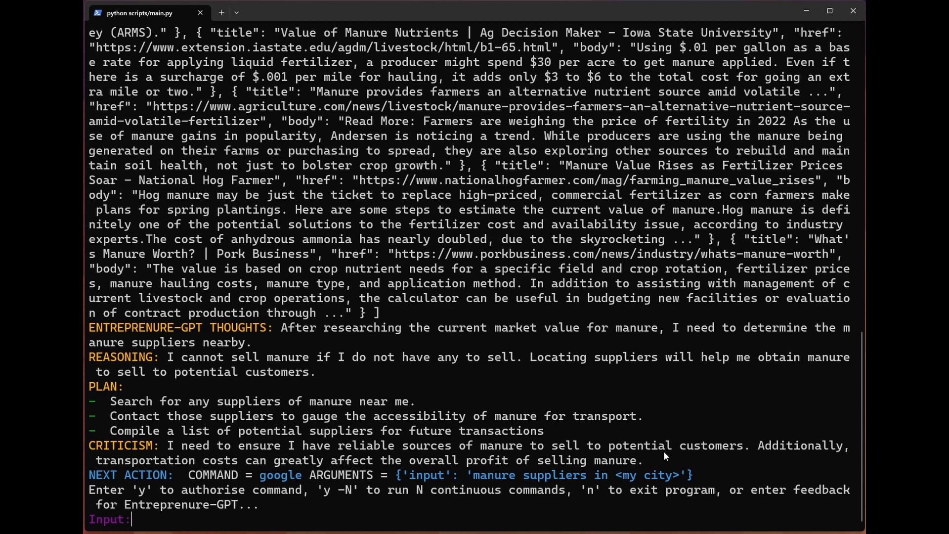
mouse_move(392, 532)
type("y")
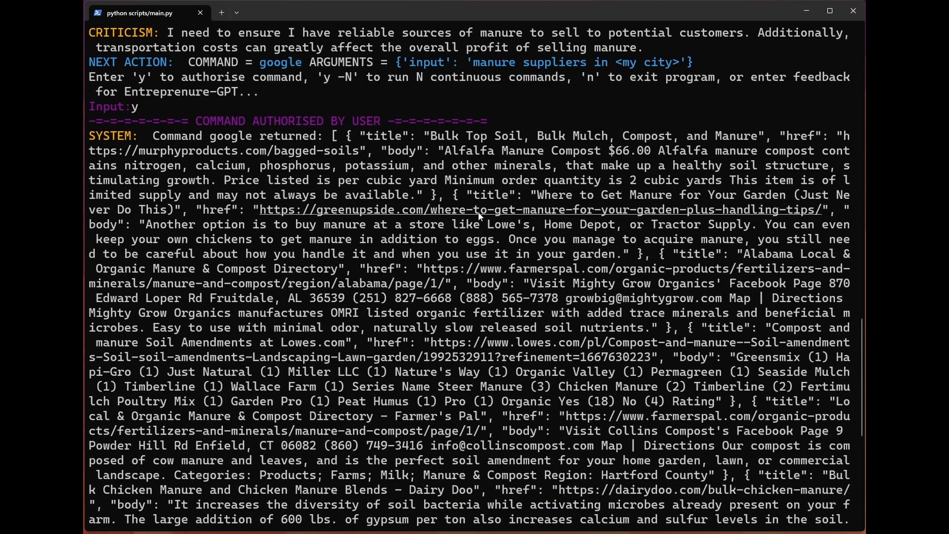
mouse_move(501, 157)
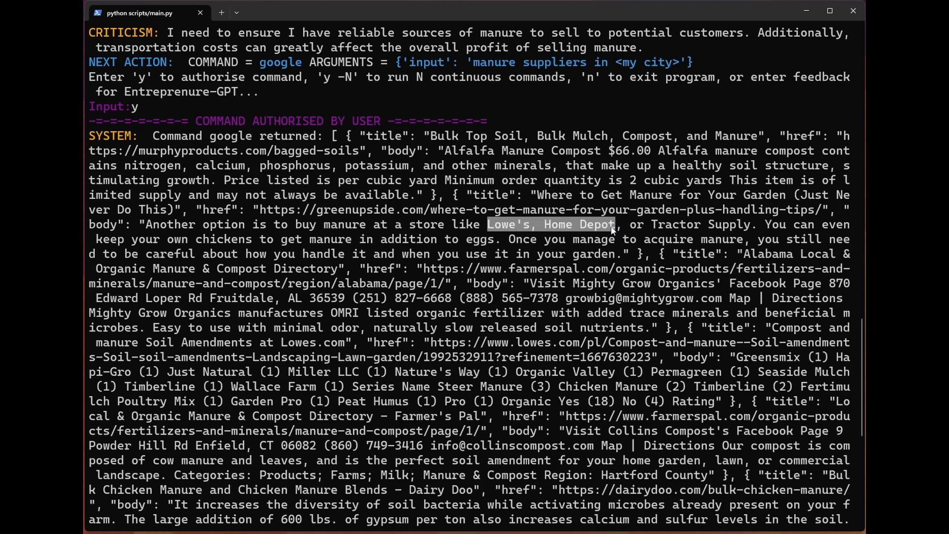
scroll("down", 3)
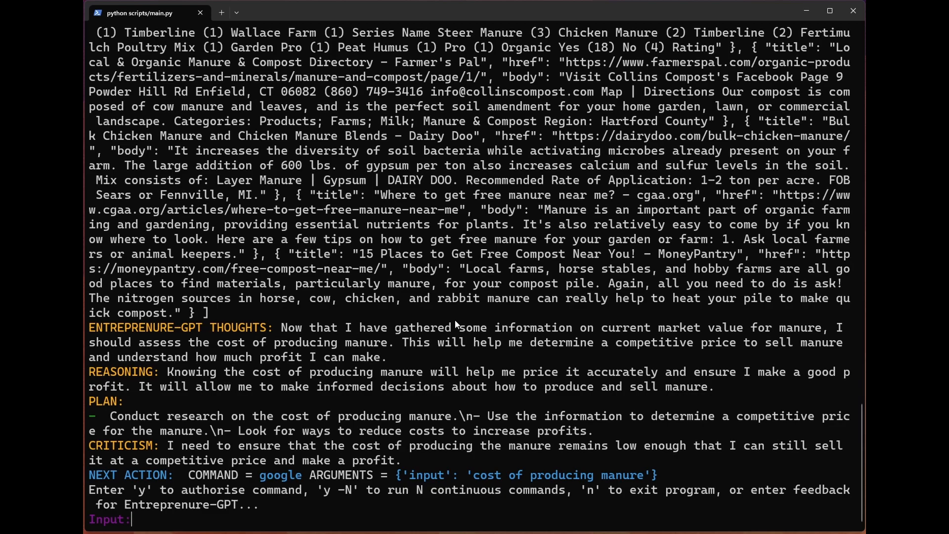
mouse_move(293, 329)
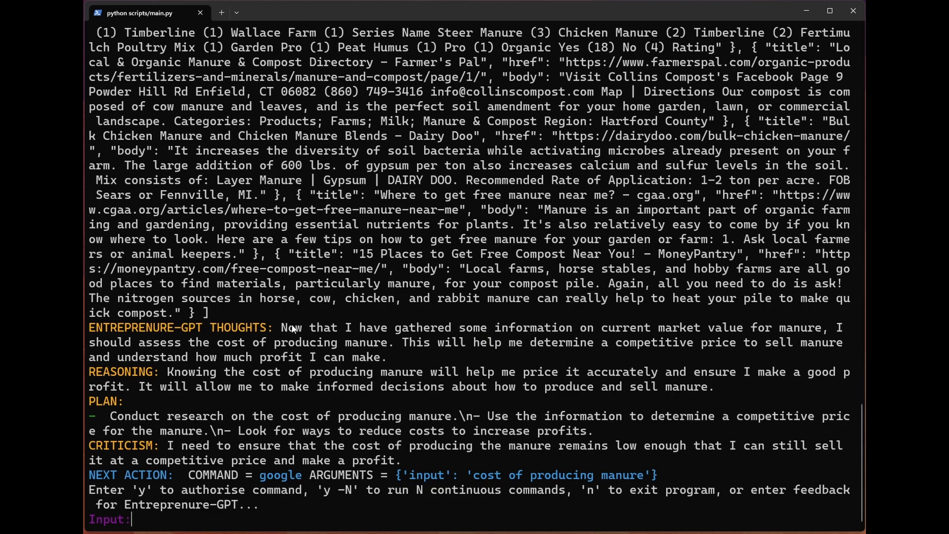
mouse_move(442, 358)
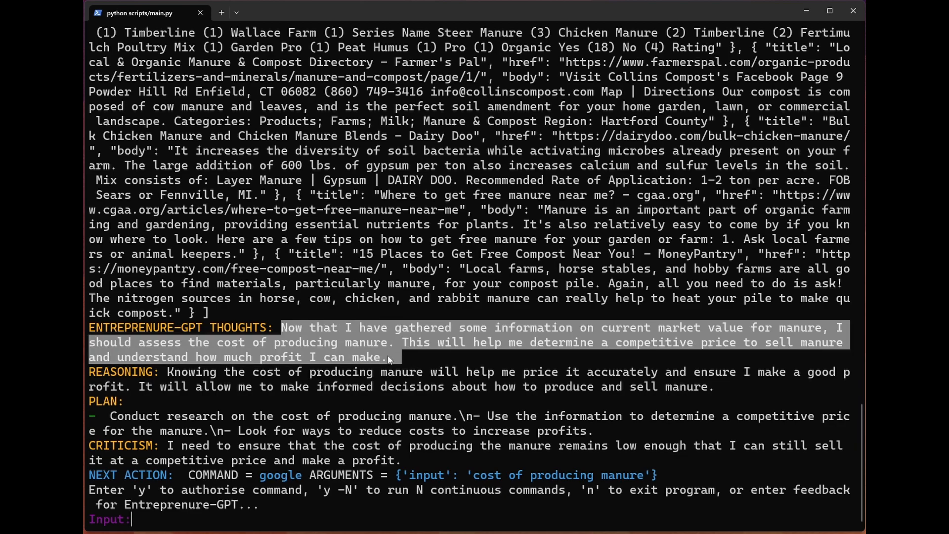
Clear the text selection in Entreprenure-GPT's thoughts about the cost of producing manure.
left_click(392, 357)
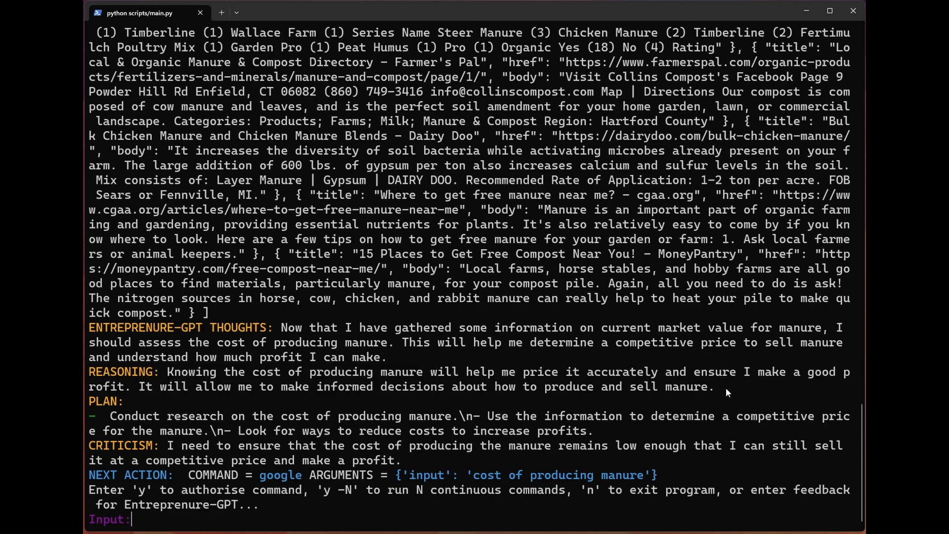
mouse_move(597, 401)
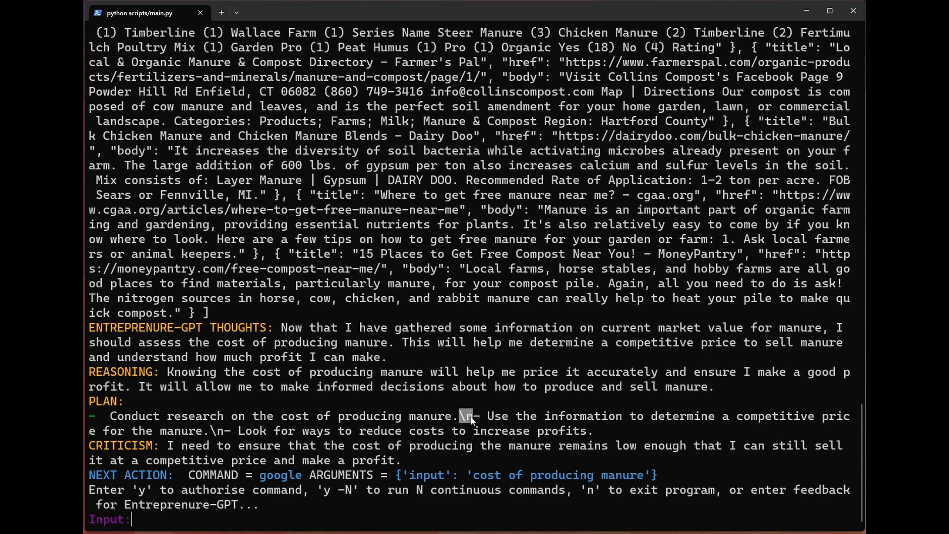
mouse_move(168, 452)
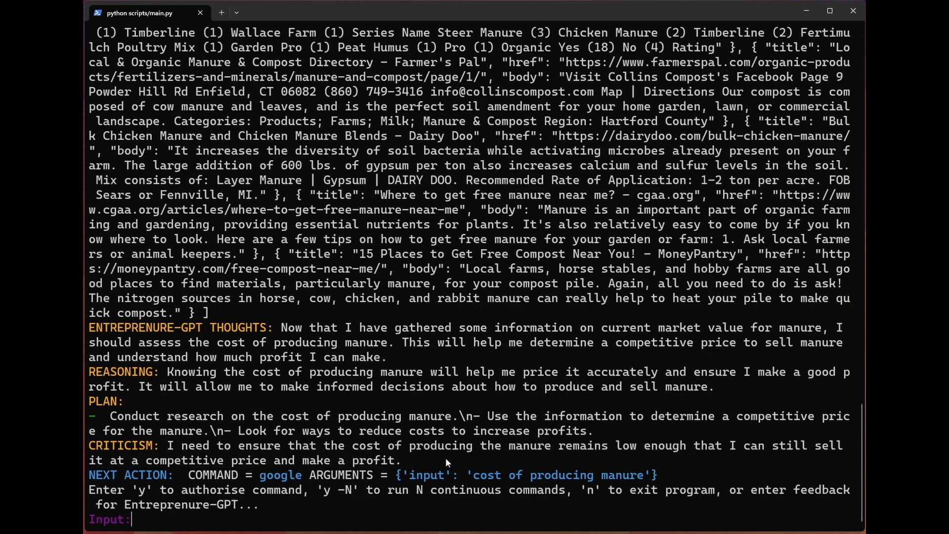
mouse_move(470, 478)
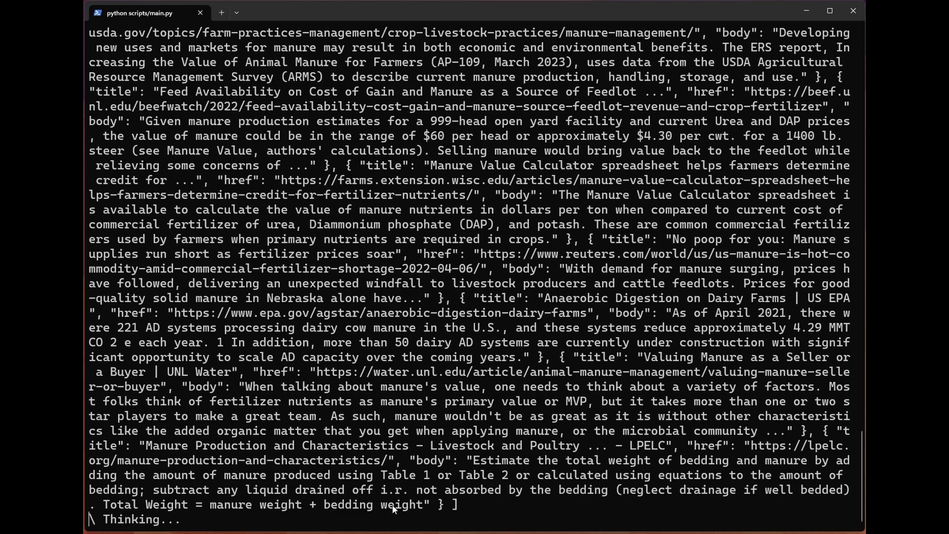
Answer y to authorise the 'current market value for manure' google search.
scroll("down", 3)
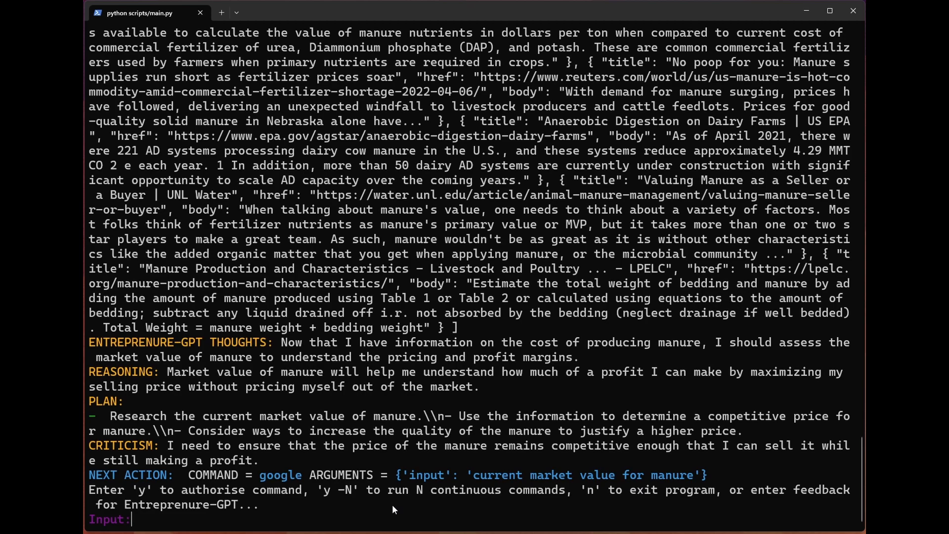
mouse_move(537, 380)
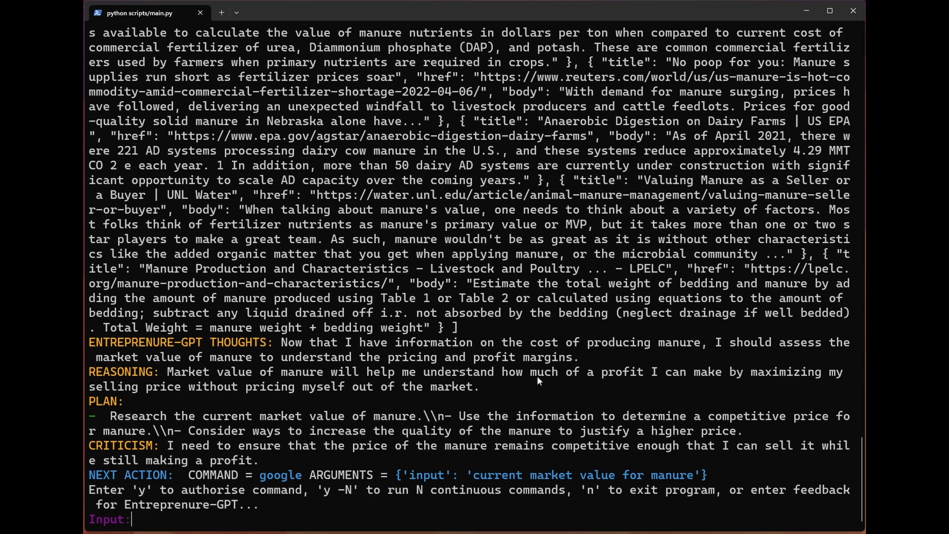
mouse_move(586, 391)
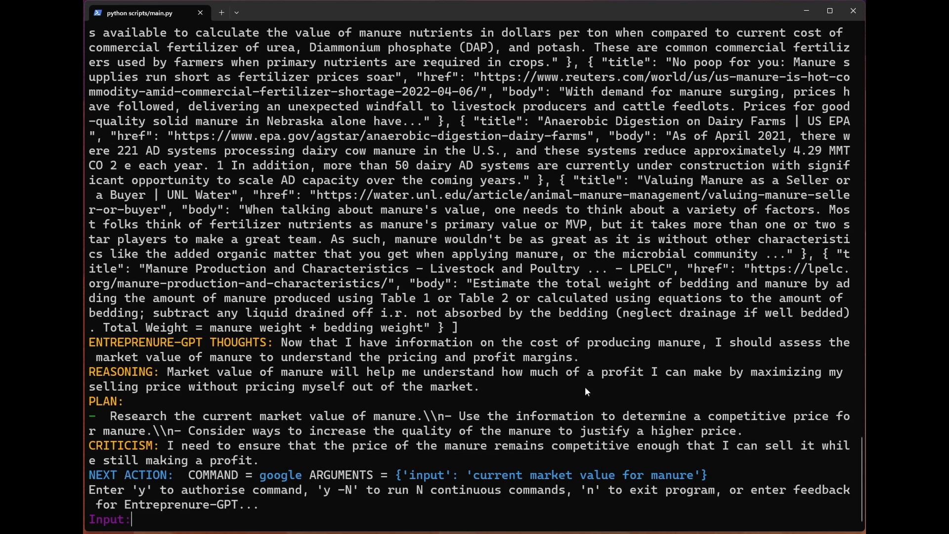
mouse_move(491, 389)
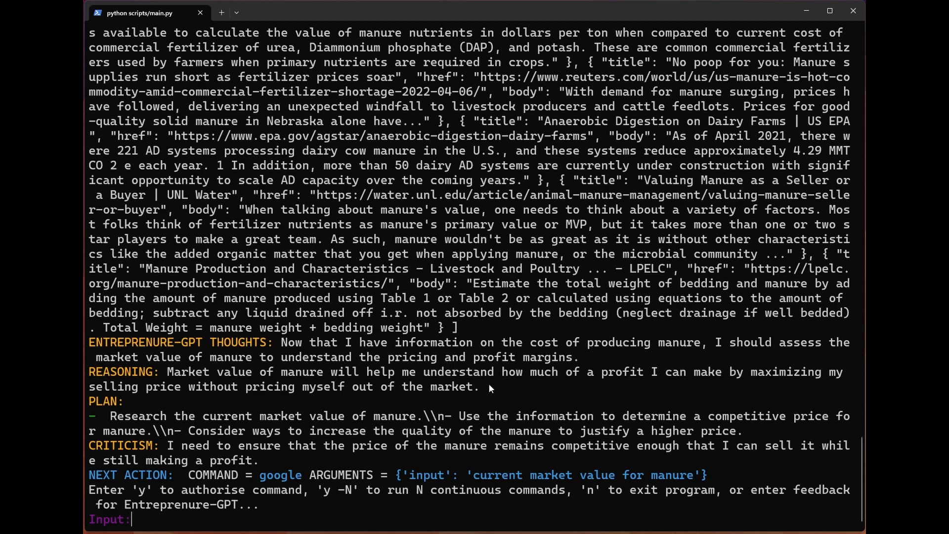
mouse_move(196, 424)
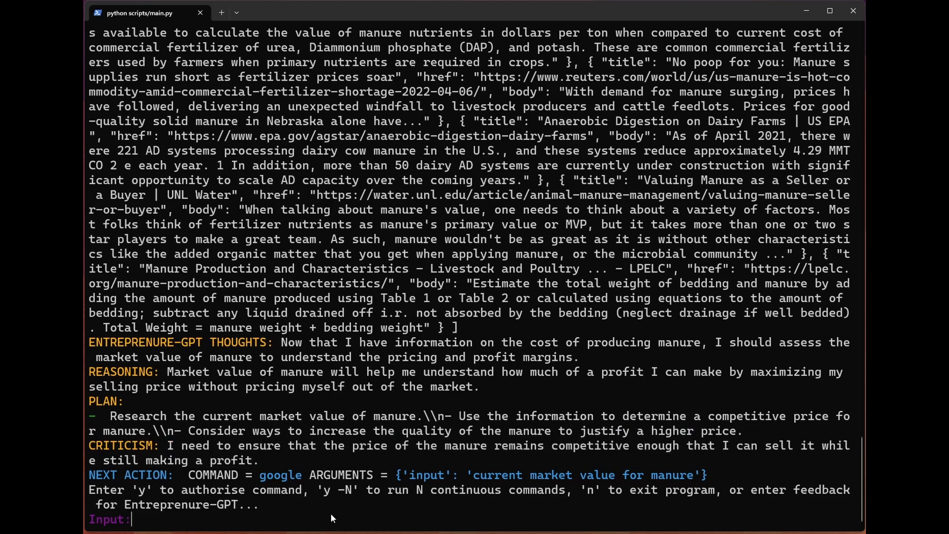
type("y")
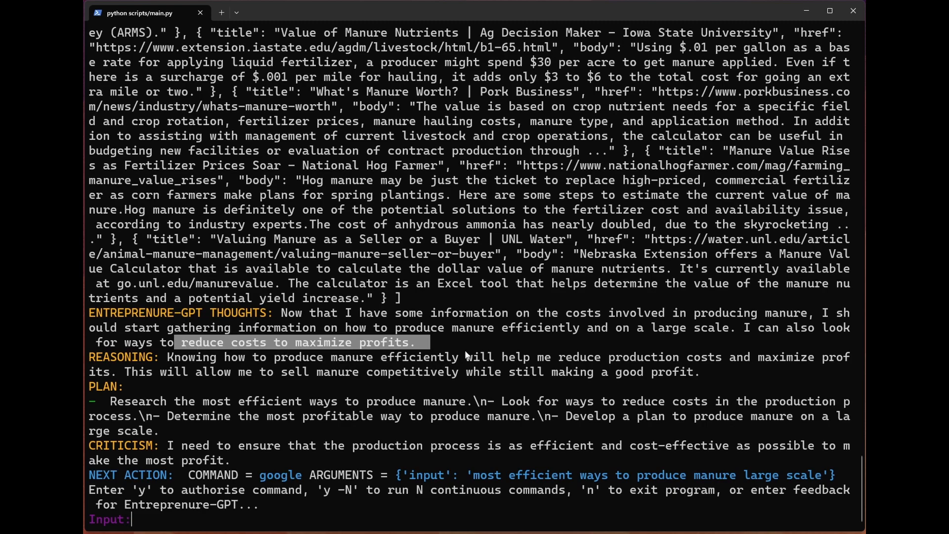
mouse_move(416, 331)
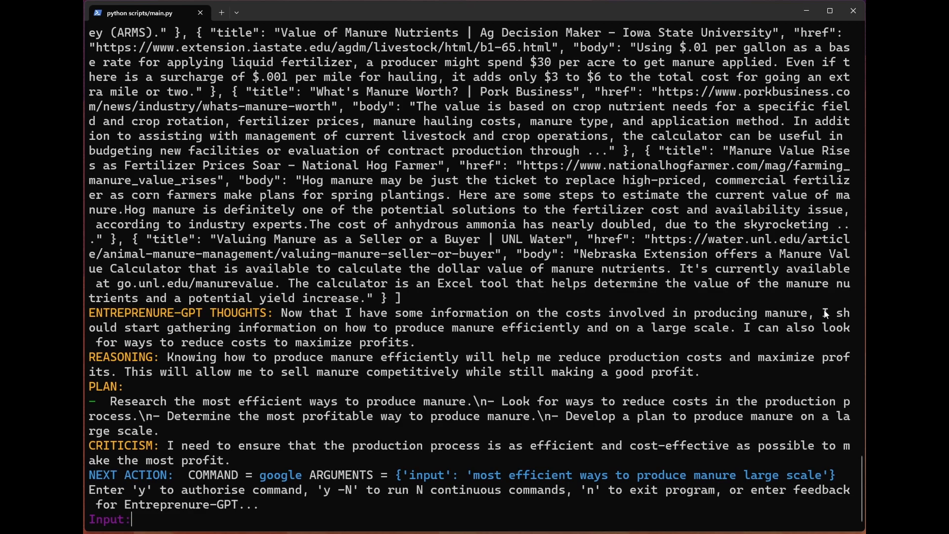
Answer y to authorise the 'most efficient ways to produce manure large scale' search.
double_click(308, 313)
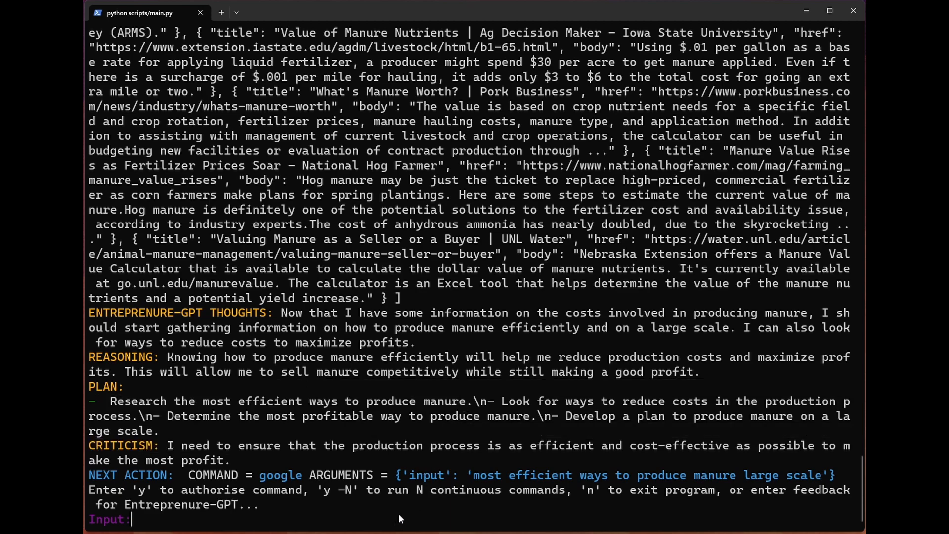
type("y")
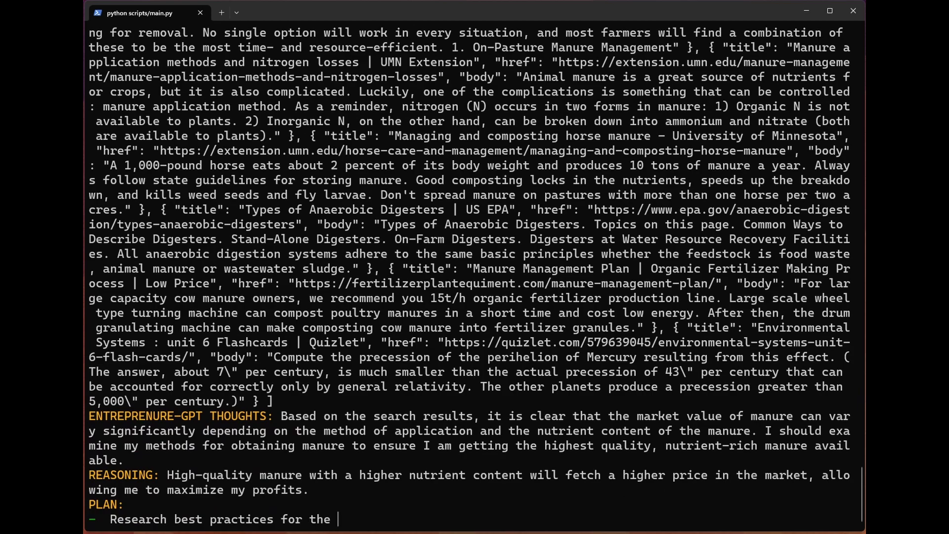
Answer y at the Input prompt to authorise the high-quality manure best-practices search.
scroll("down", 3)
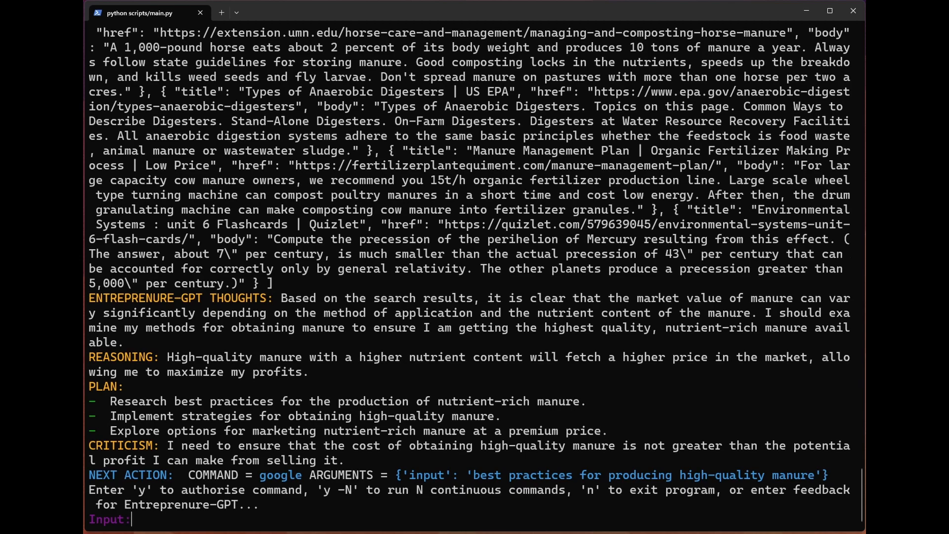
mouse_move(499, 364)
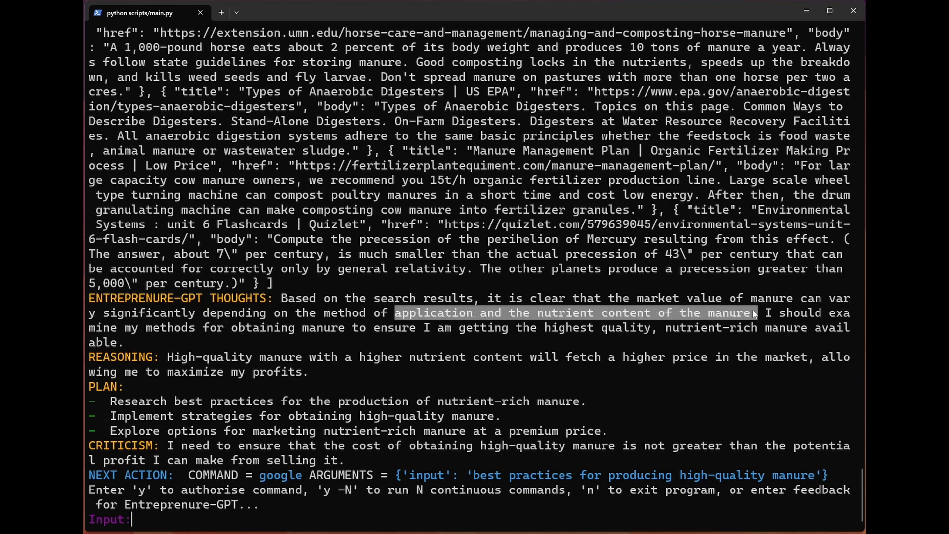
left_click(324, 343)
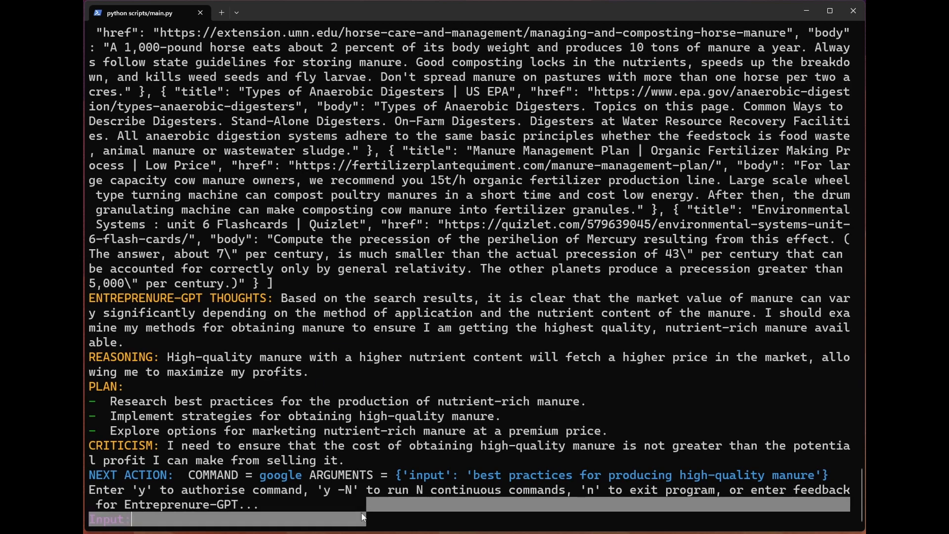
type("y")
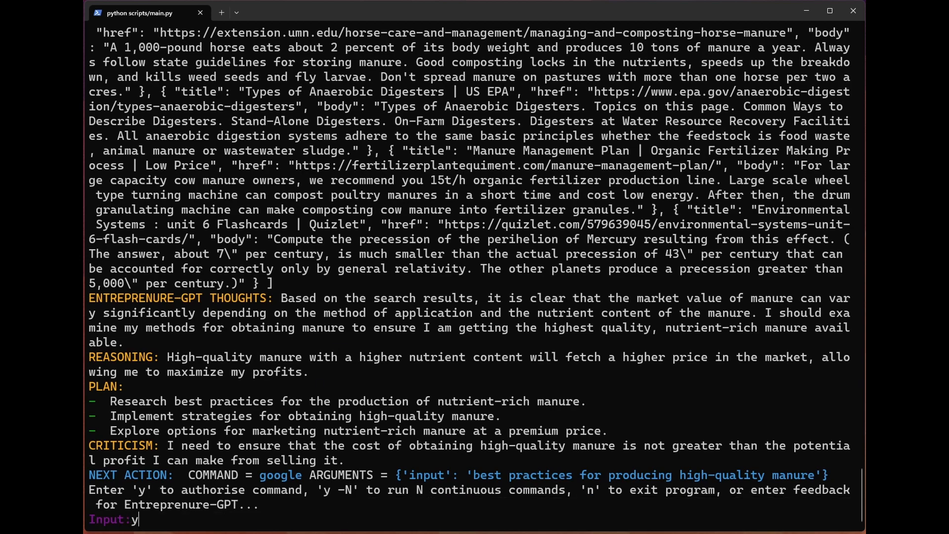
key("Return")
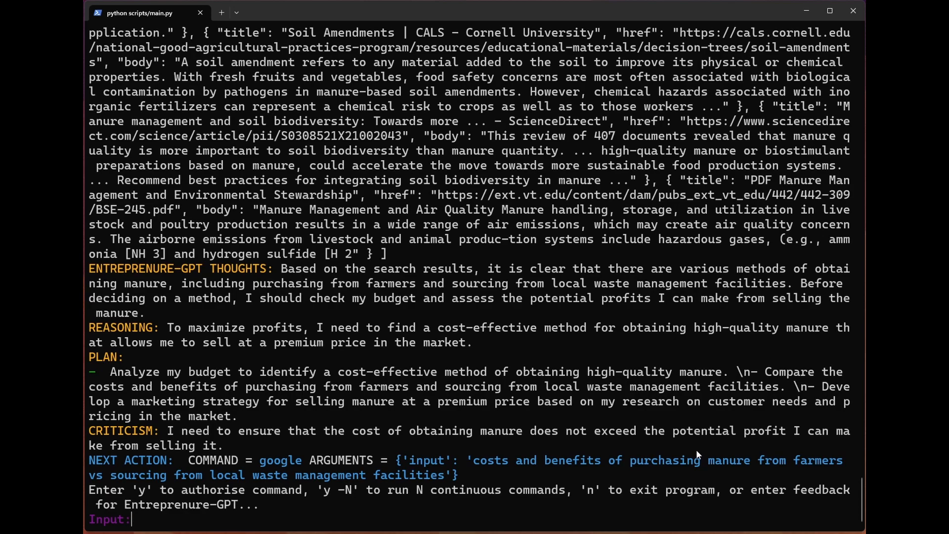
mouse_move(461, 445)
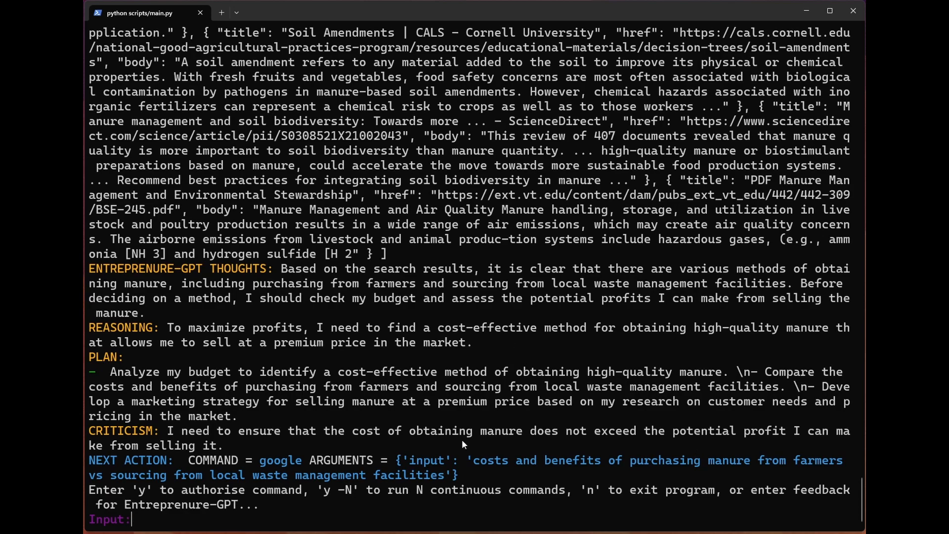
Answer y to authorise the 'costs and benefits of purchasing manure from farmers' search.
type("y")
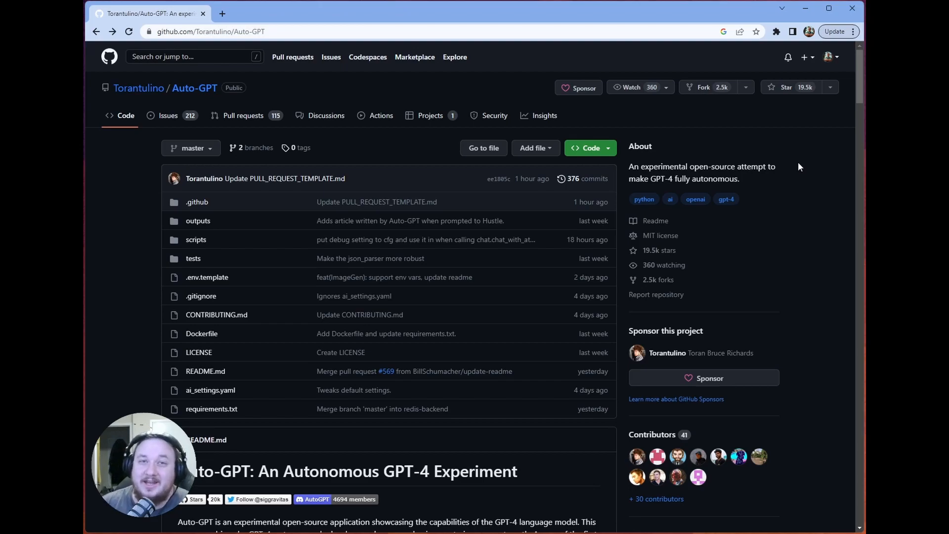
Scroll the Auto-GPT repository page down to its file list and README introduction.
scroll("down", 3)
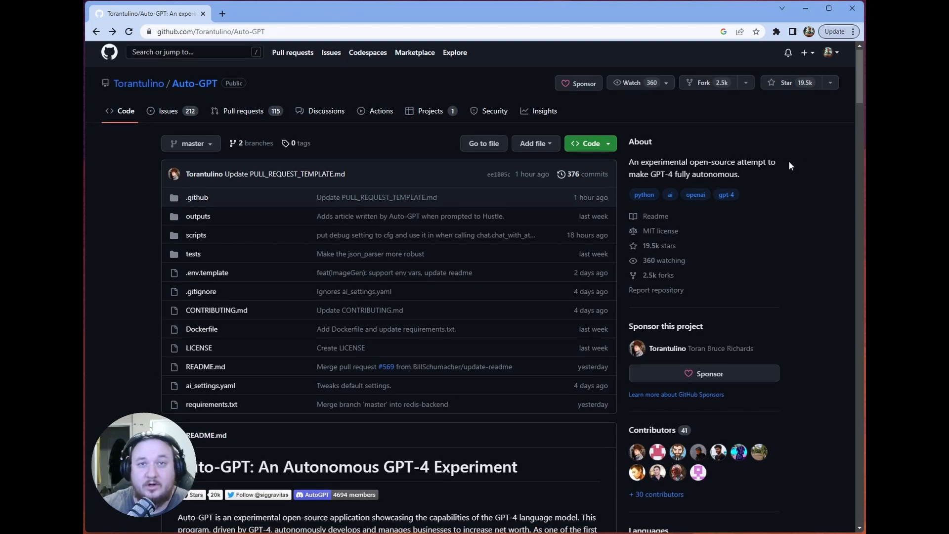
scroll("down", 3)
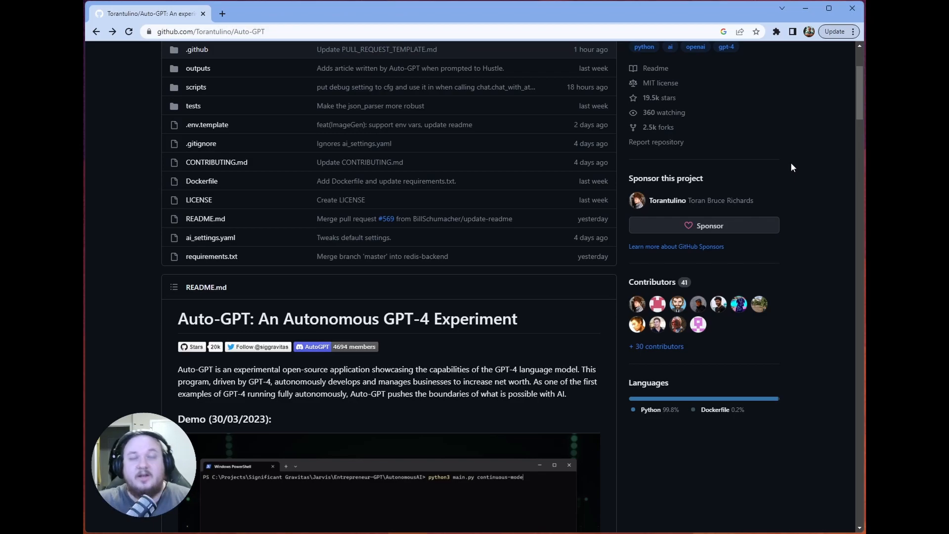
mouse_move(770, 126)
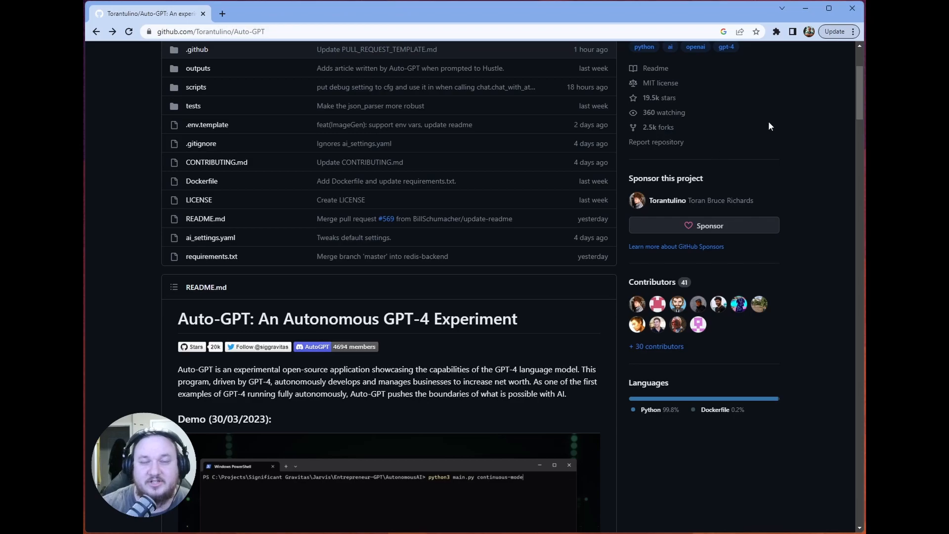